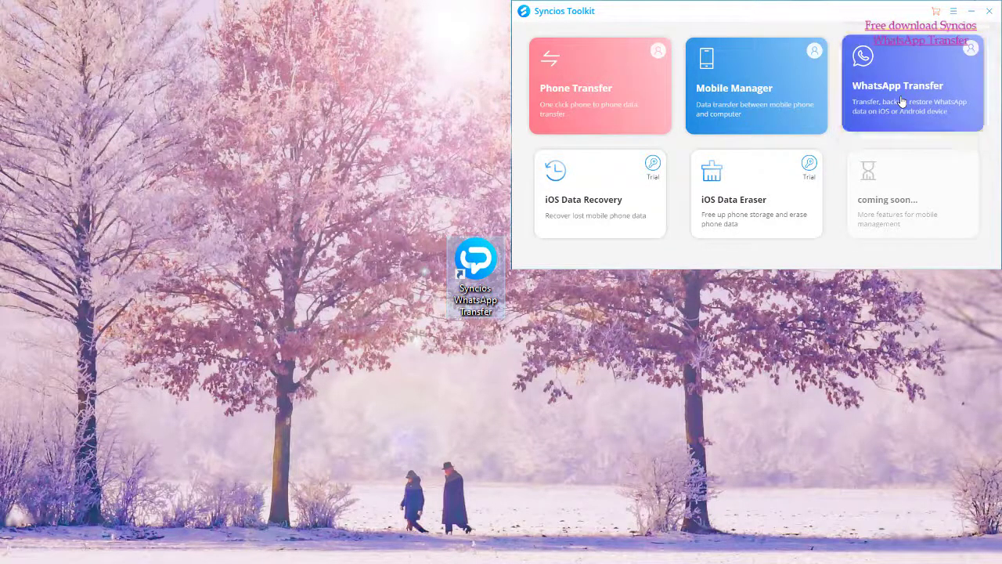
# Step: Launch the WhatsApp Transfer tool from the Syncios Toolkit tile
pyautogui.click(911, 84)
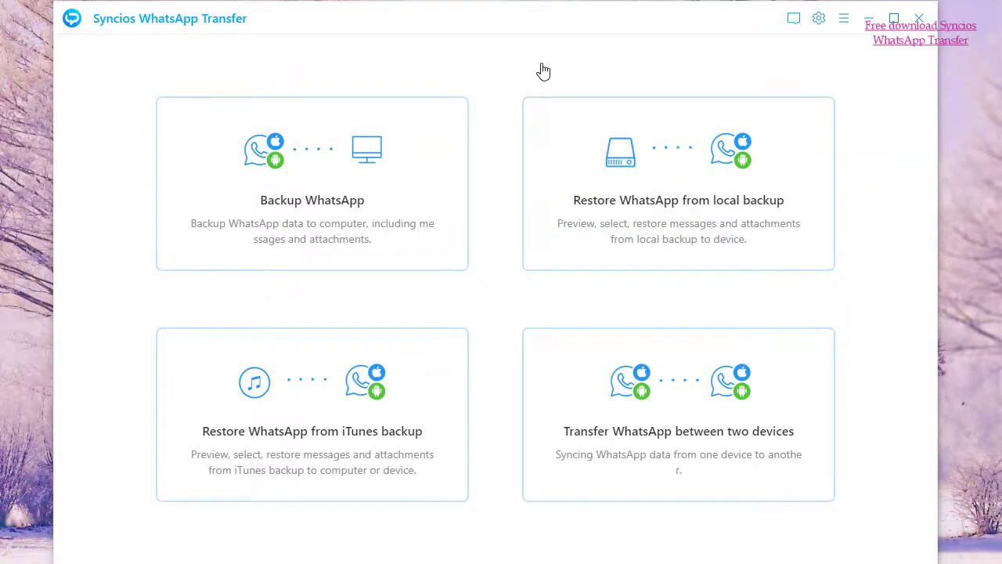
pyautogui.moveTo(539, 74)
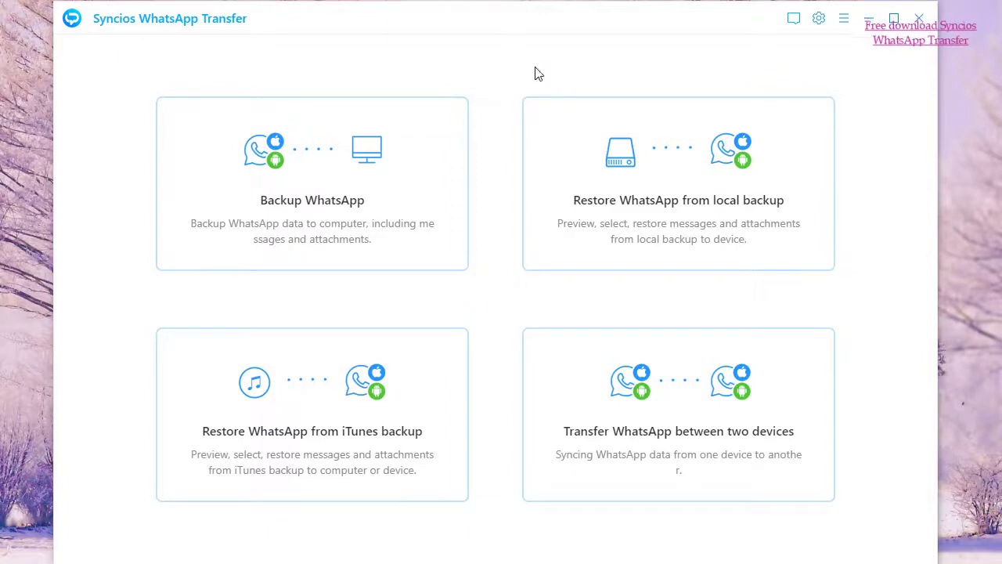
pyautogui.moveTo(429, 183)
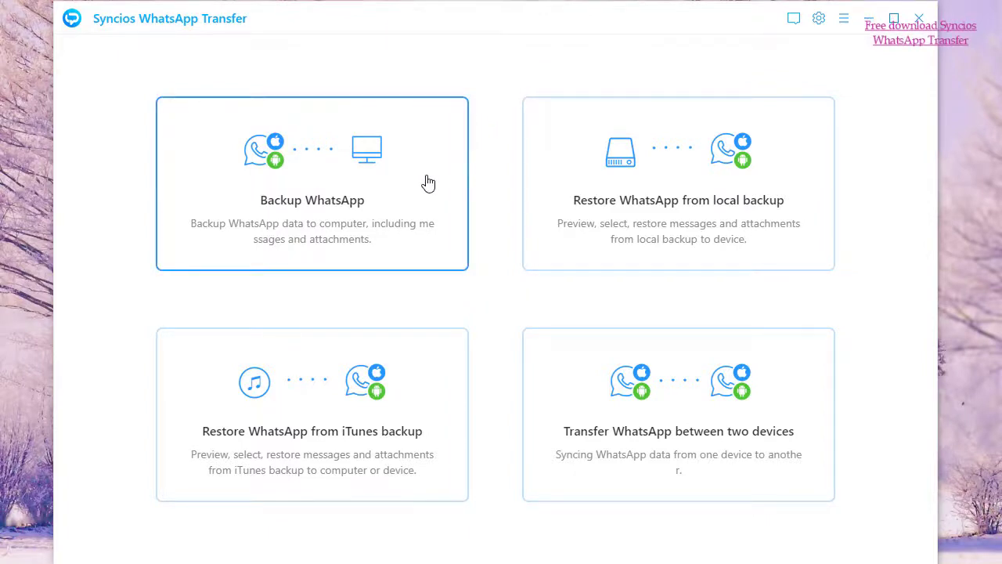
# Step: Choose Backup WhatsApp and start the backup of the connected iPhone
pyautogui.click(312, 183)
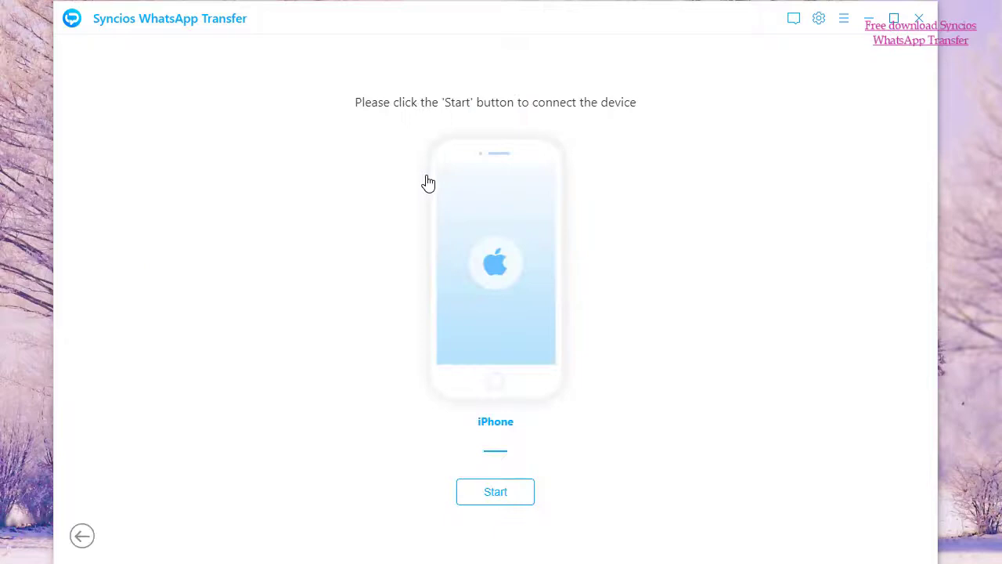
pyautogui.click(495, 491)
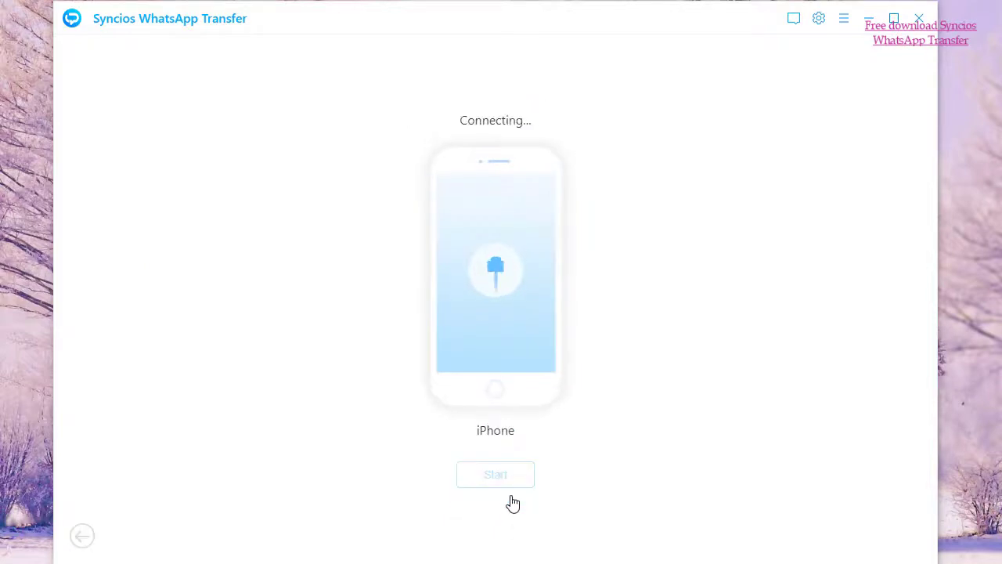
pyautogui.click(495, 473)
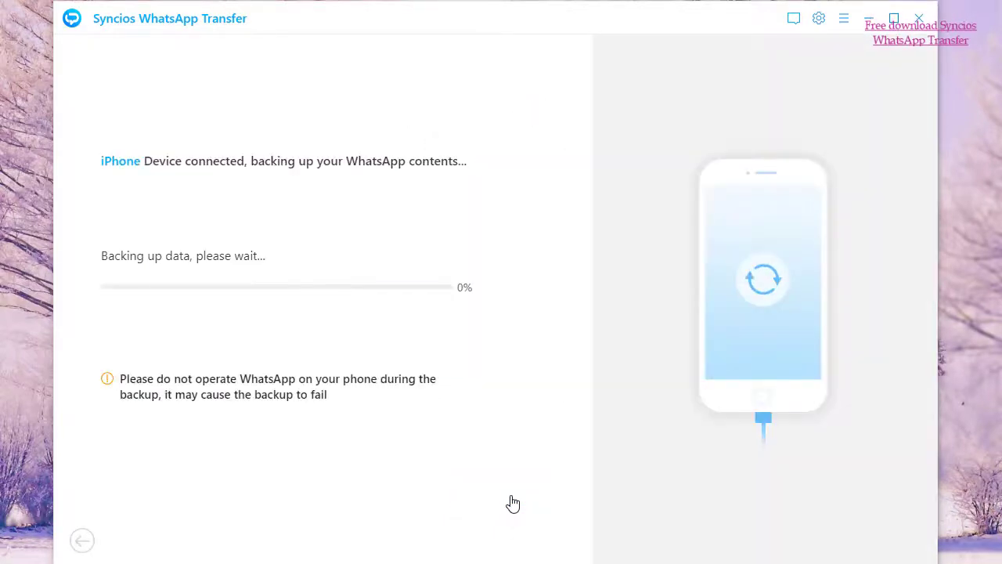
pyautogui.moveTo(571, 341)
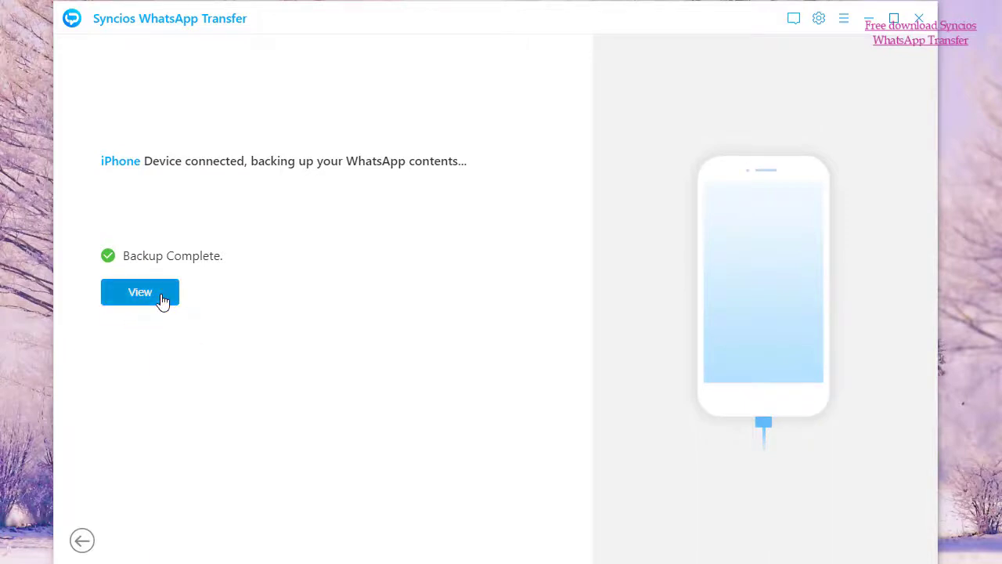
# Step: View the saved backups and browse the iPhone backup dated 2020/11/13 14:48
pyautogui.click(139, 292)
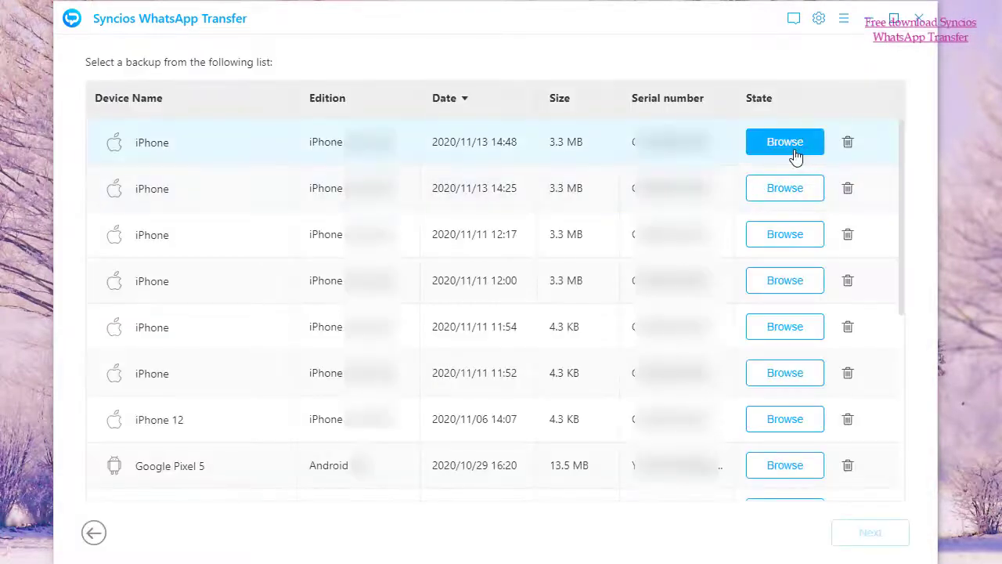
pyautogui.click(784, 141)
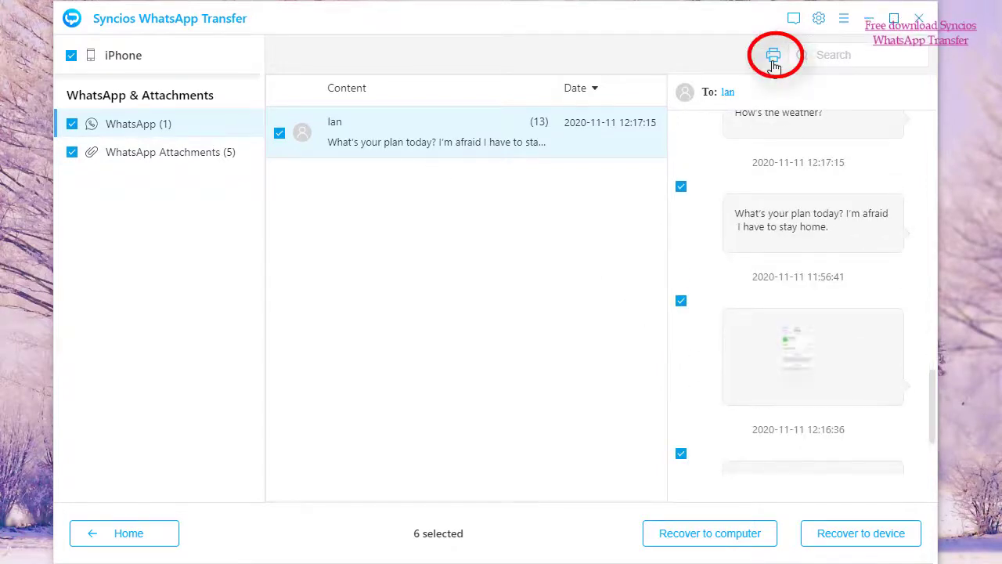
# Step: Preview the chat for printing, pick WPS Print to PDF, then close the Print dialog unprinted
pyautogui.click(773, 55)
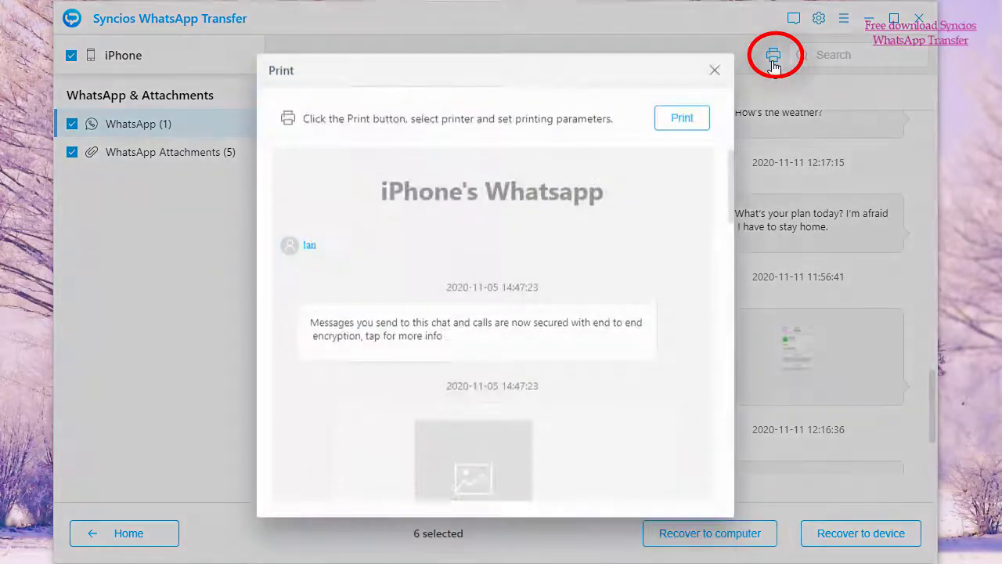
pyautogui.scroll(-3)
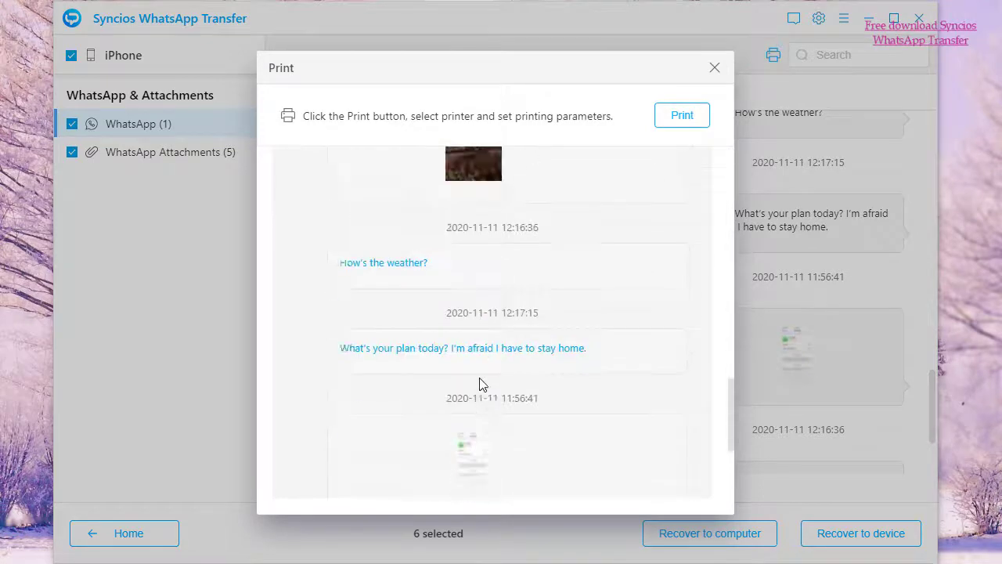
pyautogui.click(682, 116)
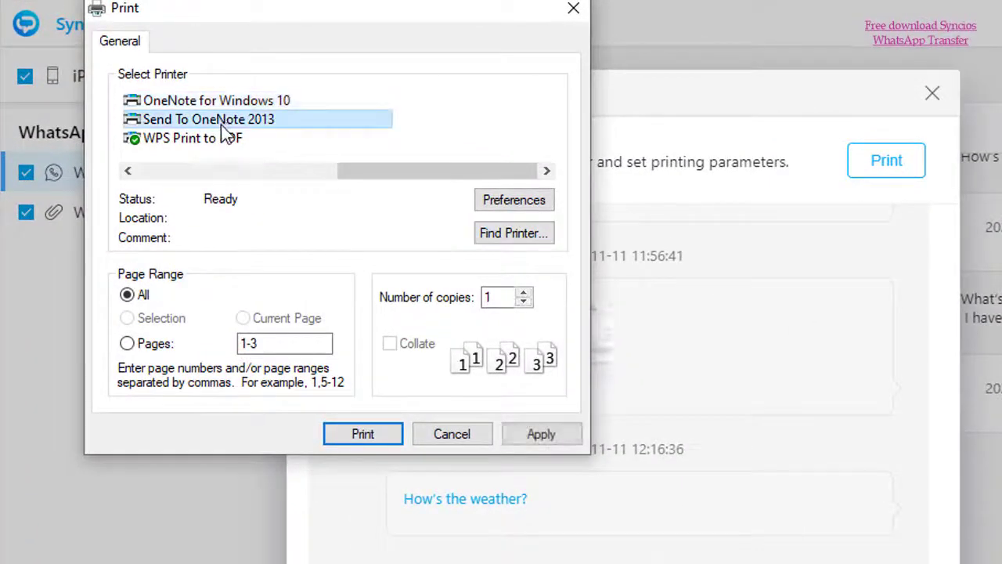
pyautogui.click(191, 137)
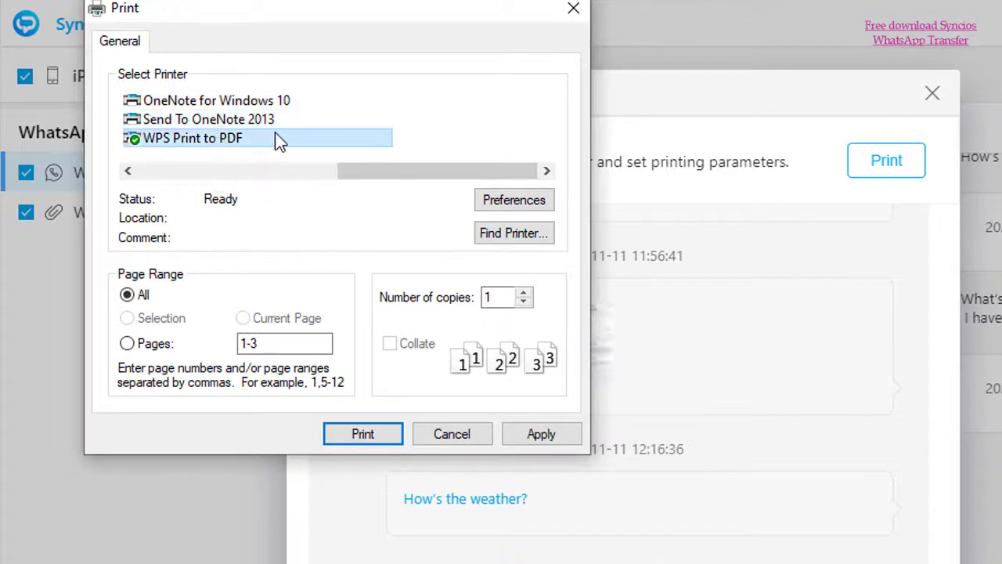
pyautogui.moveTo(624, 71)
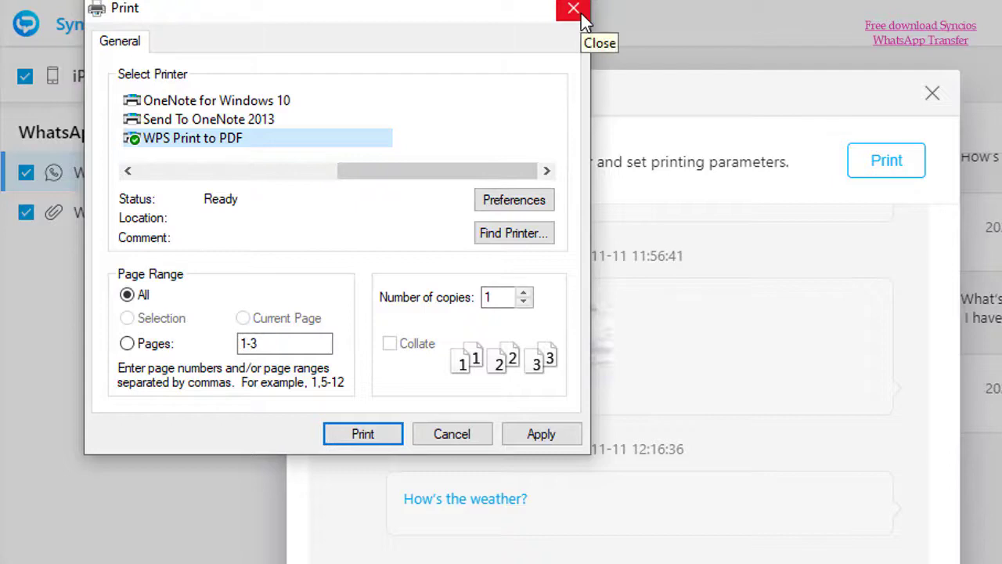
pyautogui.click(573, 9)
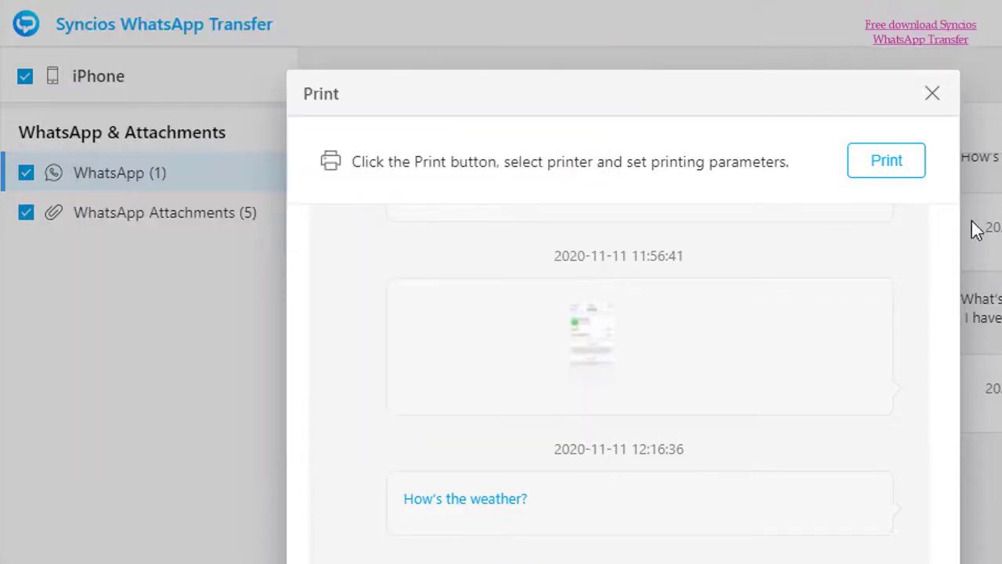
# Step: Close the preview and tick the chat's messages so six items are selected for recovery
pyautogui.click(932, 94)
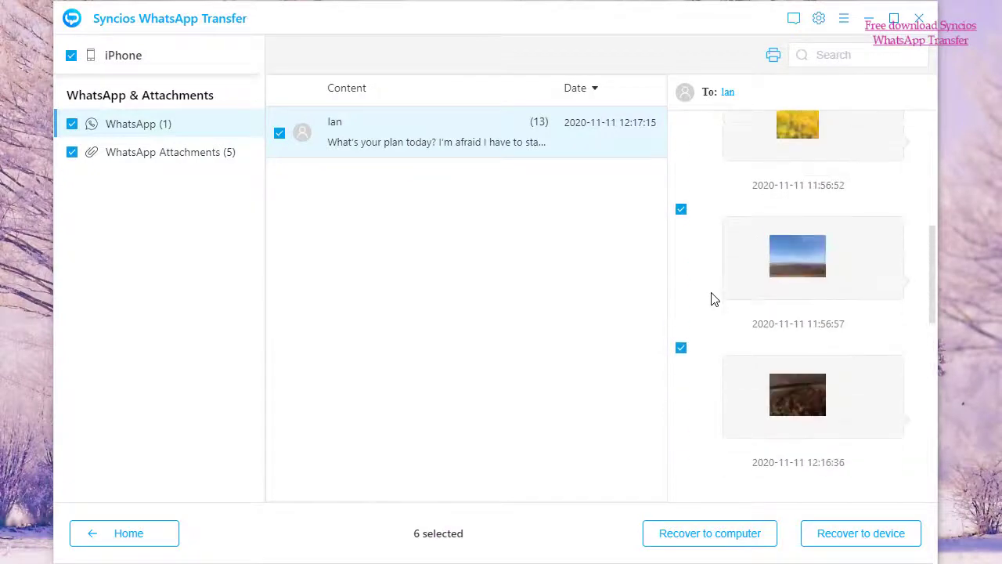
pyautogui.scroll(3)
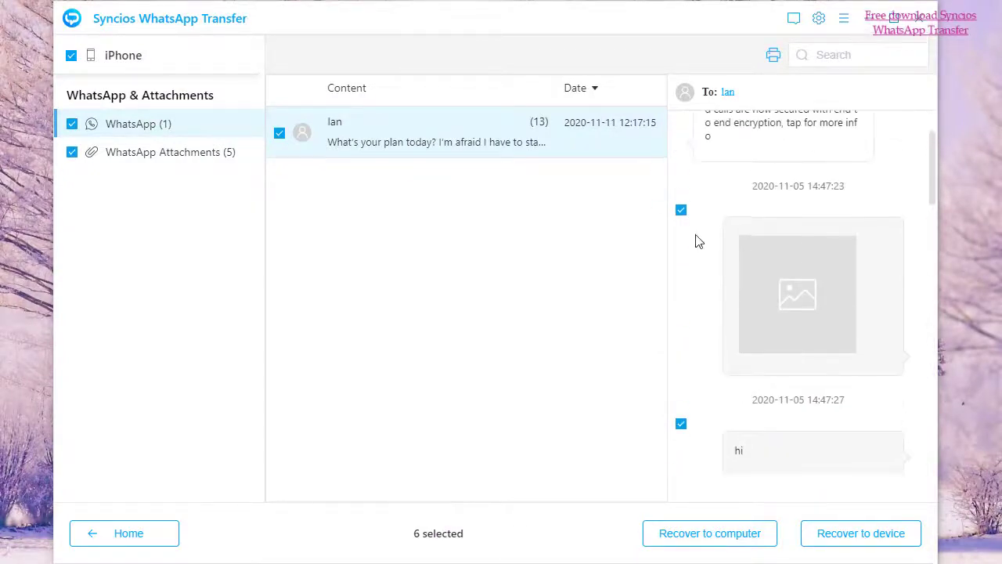
pyautogui.scroll(3)
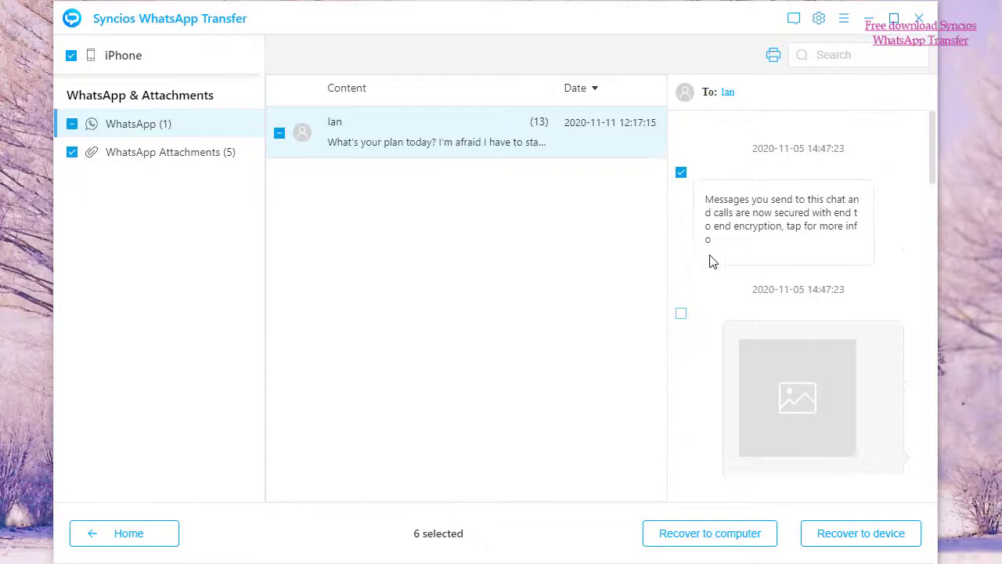
pyautogui.click(680, 171)
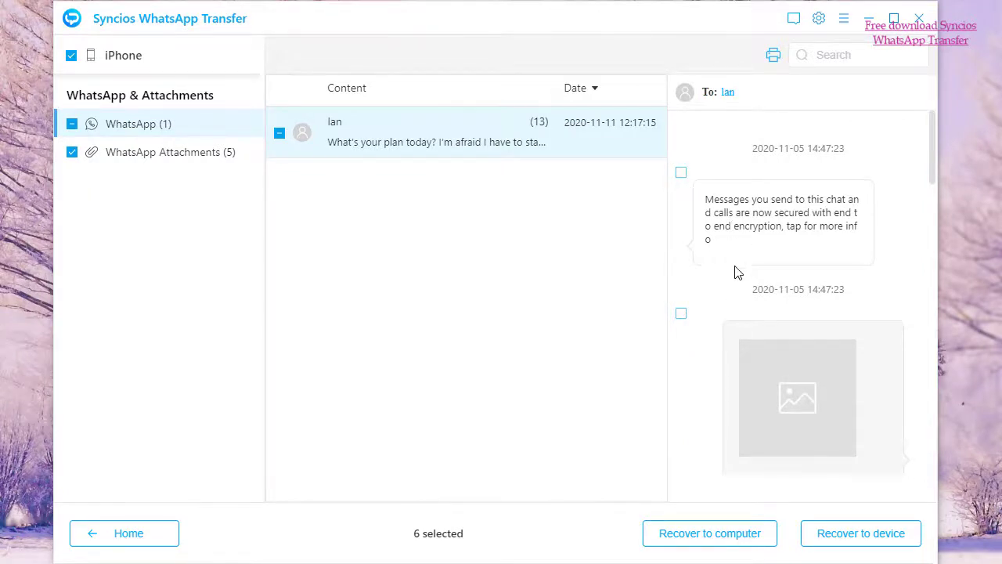
pyautogui.scroll(-3)
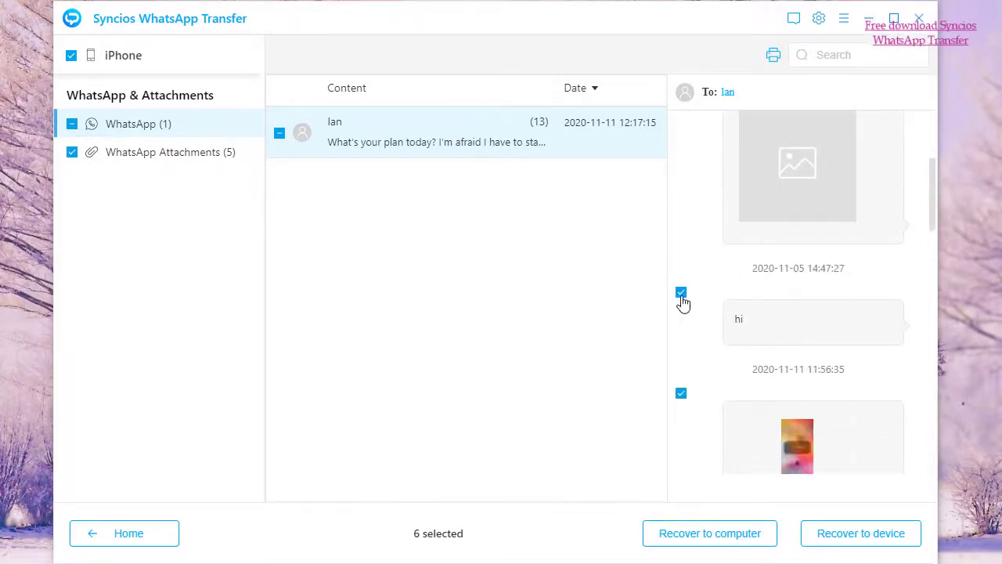
pyautogui.scroll(-3)
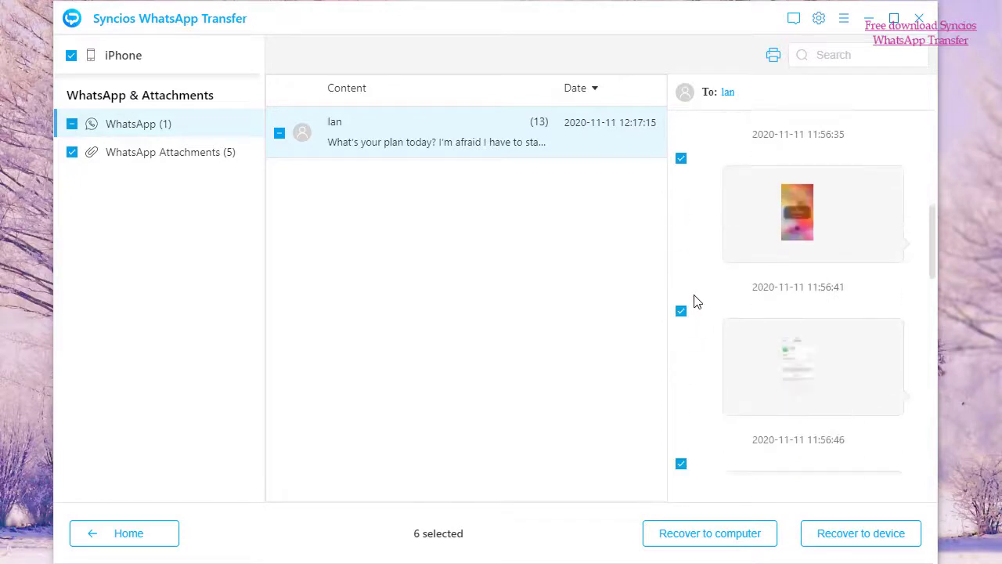
pyautogui.scroll(3)
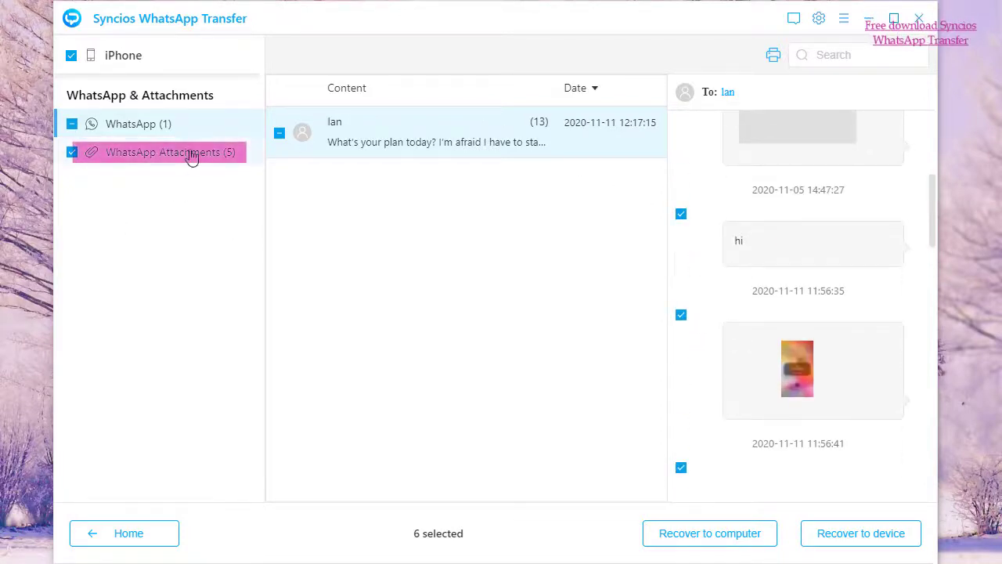
# Step: Show the recovered attachments and look into the video folder before returning to the folders
pyautogui.click(163, 152)
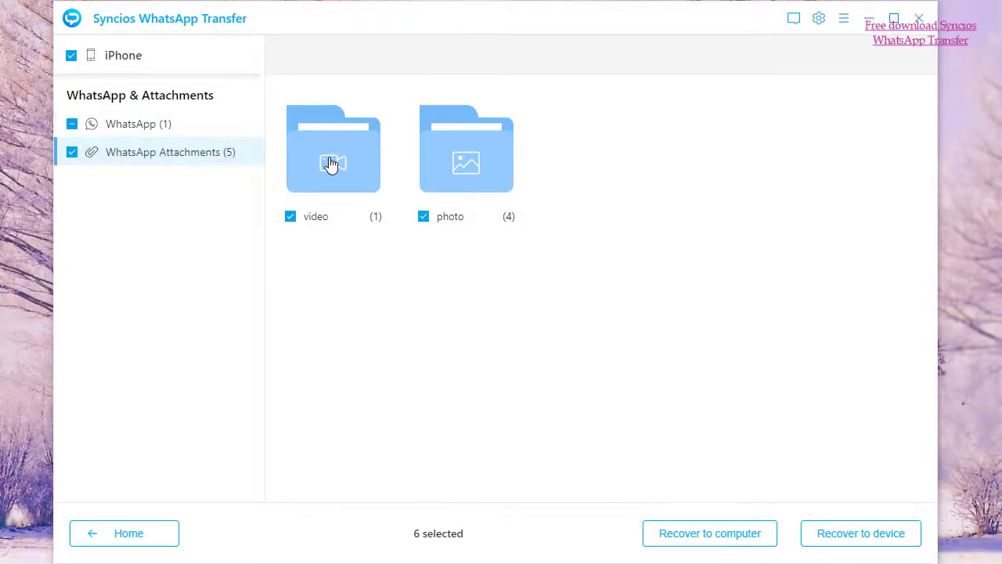
pyautogui.doubleClick(331, 148)
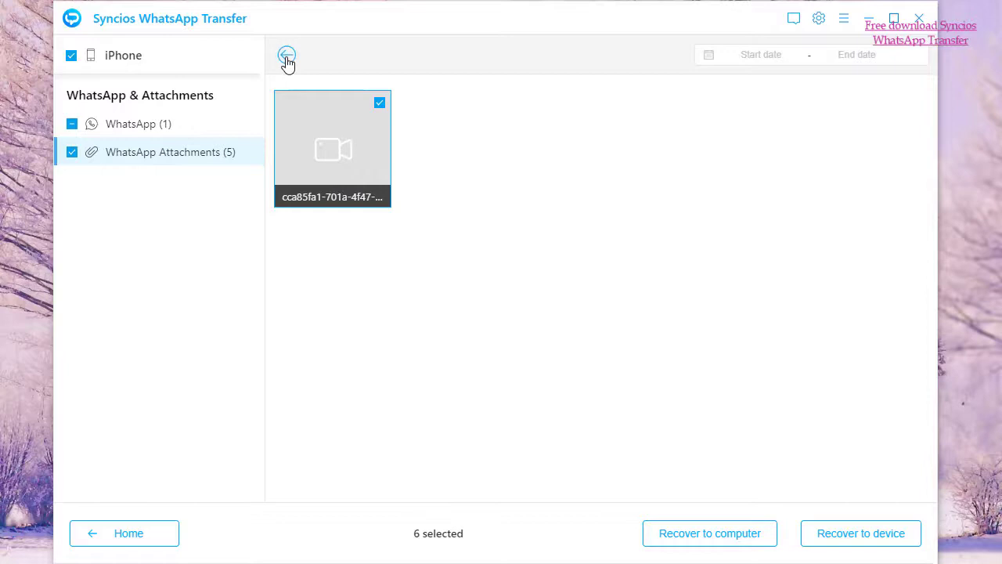
pyautogui.click(286, 56)
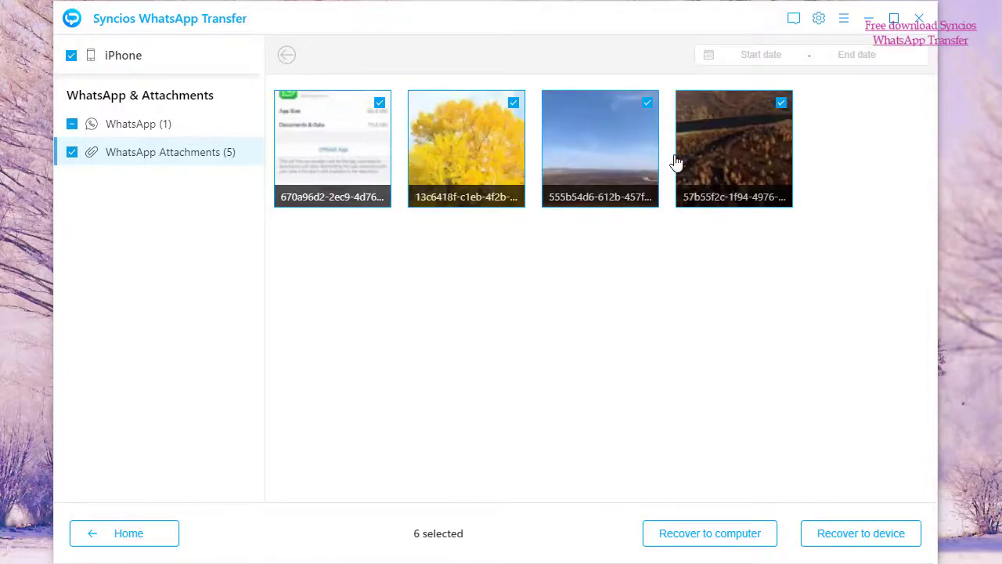
pyautogui.moveTo(291, 164)
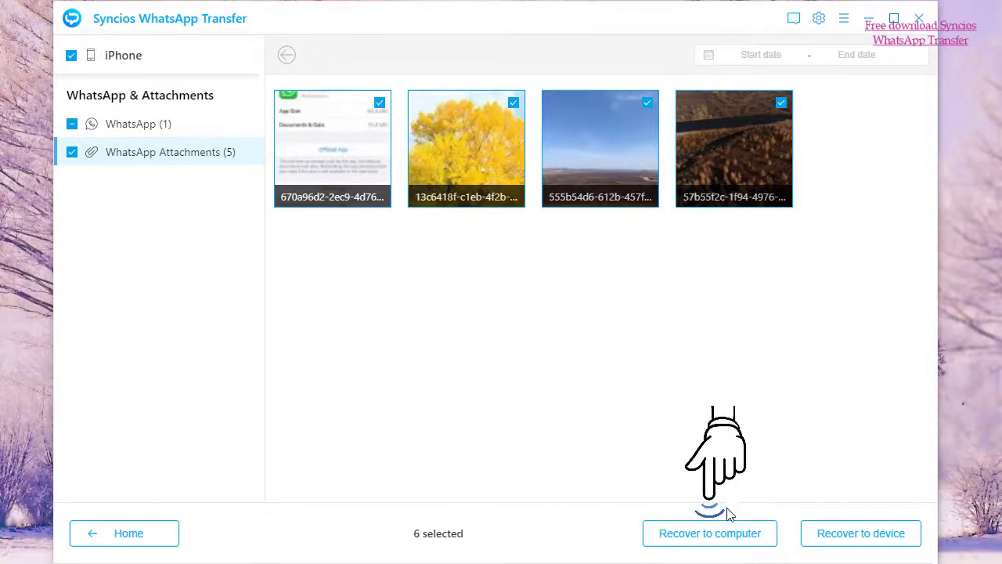
# Step: Recover the six selected items to the Desktop as HTML and CSV
pyautogui.click(709, 533)
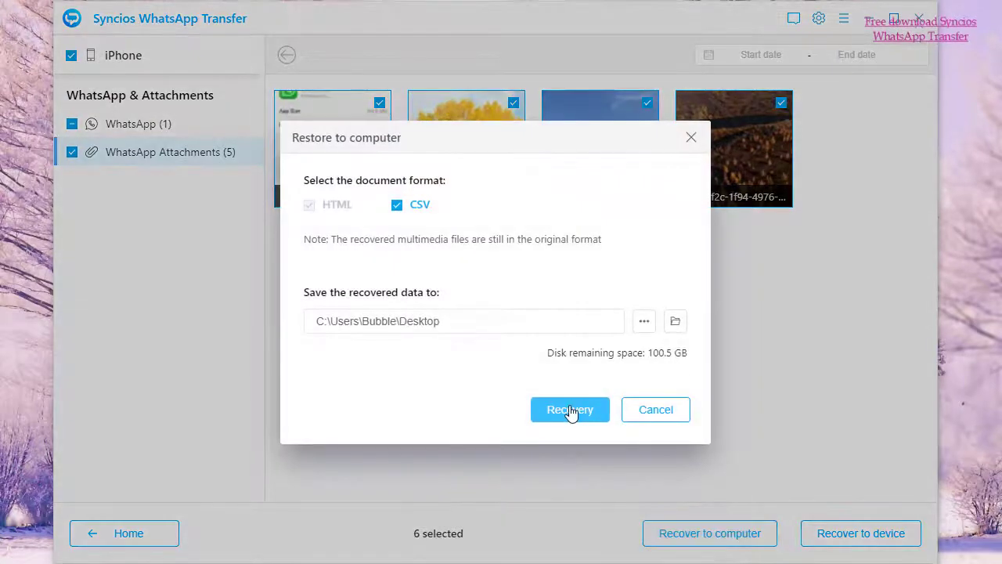
pyautogui.moveTo(398, 203)
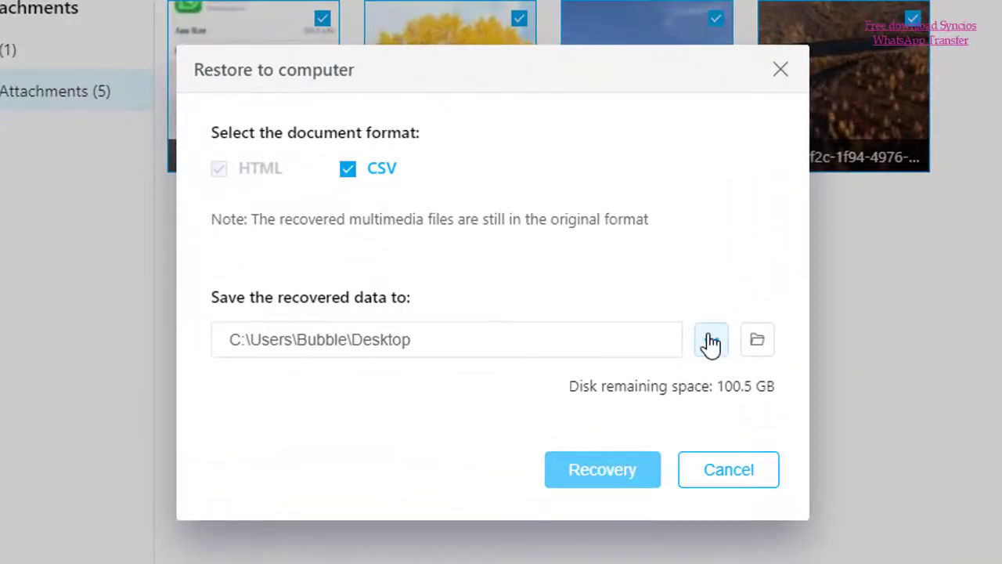
pyautogui.click(710, 338)
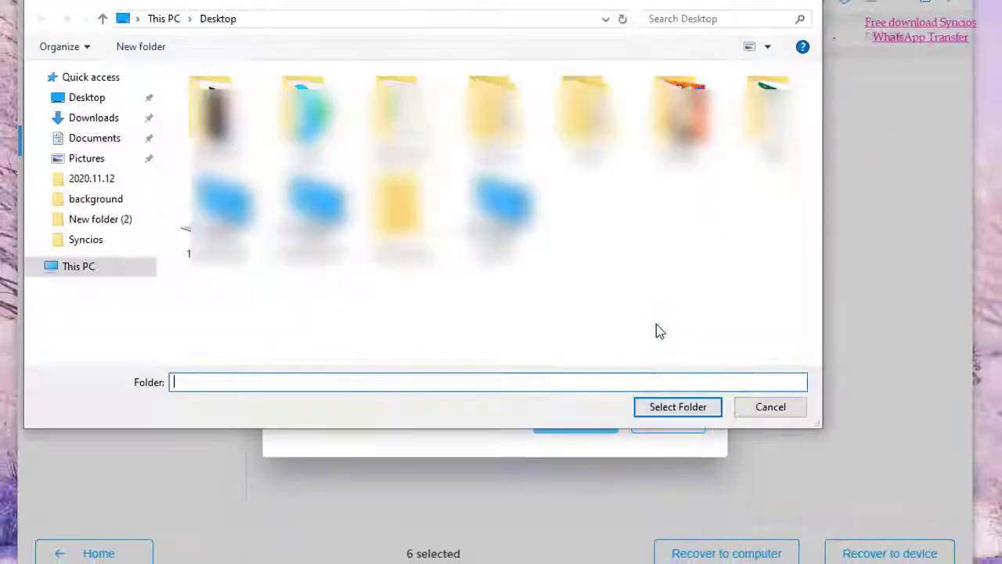
pyautogui.click(78, 266)
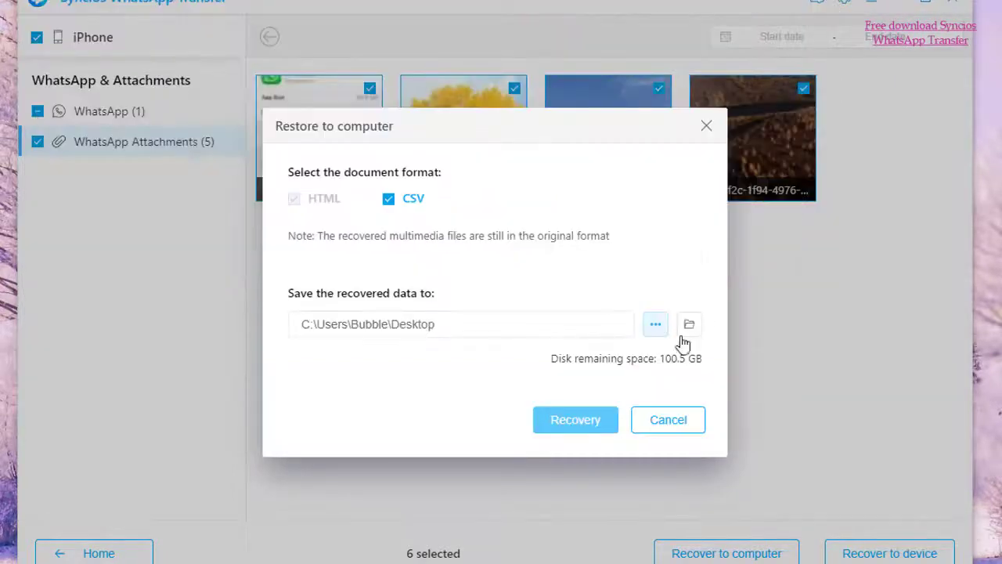
pyautogui.moveTo(576, 420)
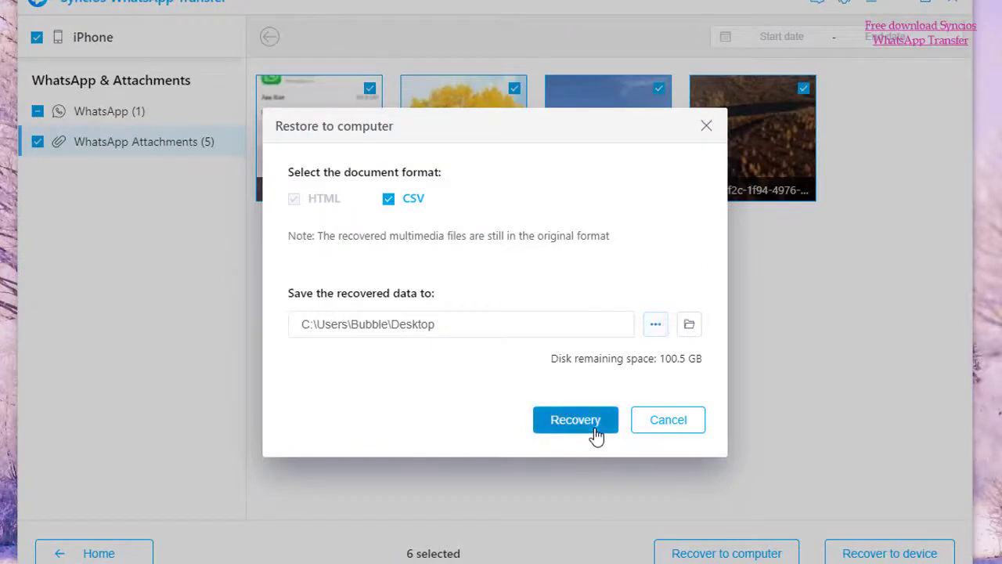
pyautogui.click(575, 419)
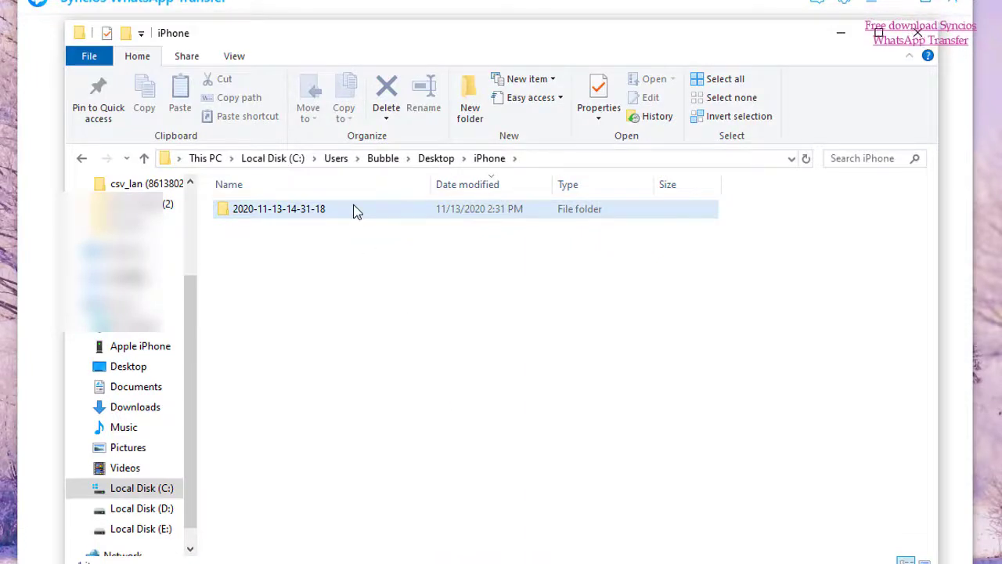
# Step: Open WhatsApp.csv from the dated backup folder on the Desktop in Excel
pyautogui.doubleClick(279, 208)
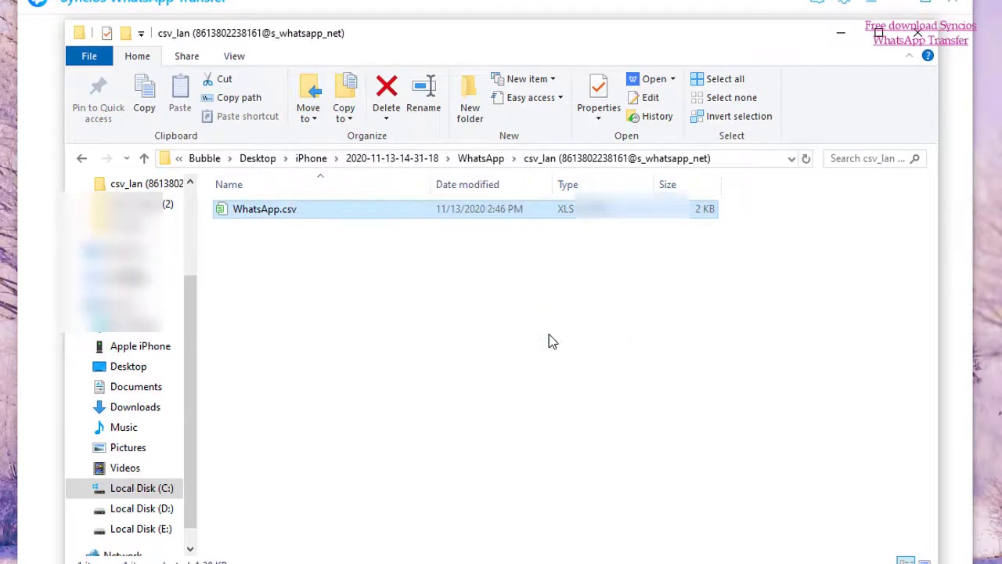
pyautogui.doubleClick(265, 209)
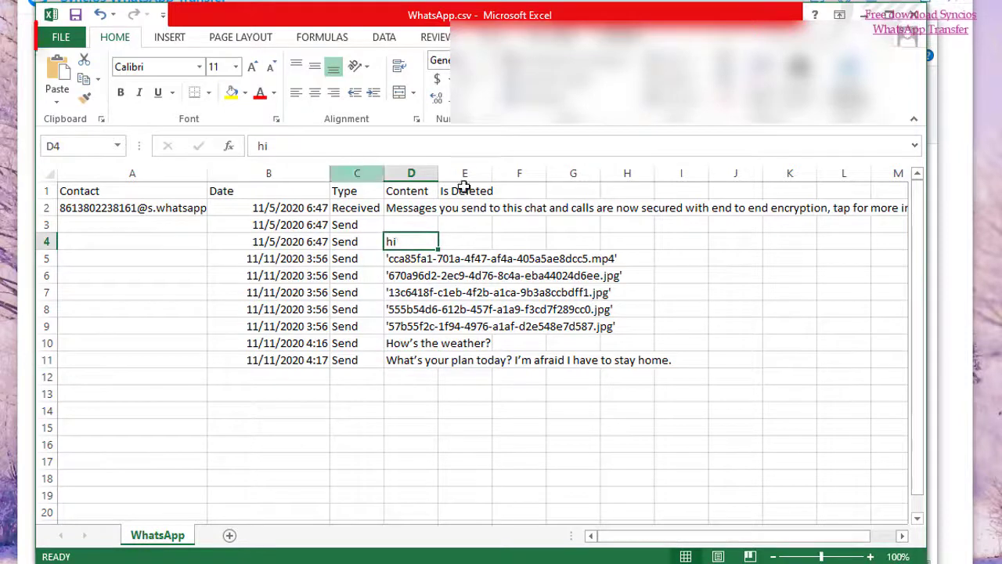
# Step: Preview the chat sheet for printing, then close the workbook without saving
pyautogui.click(59, 38)
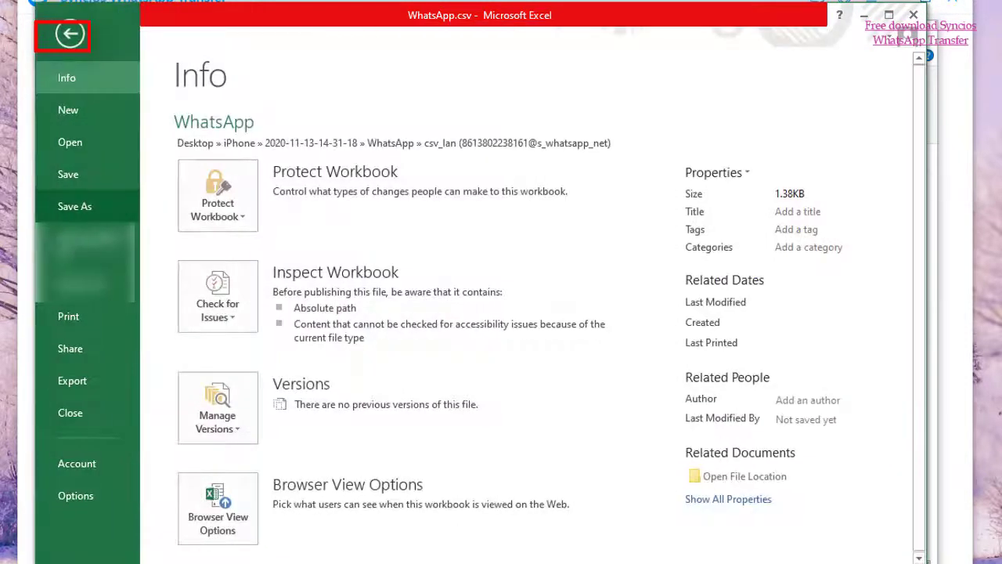
pyautogui.click(69, 316)
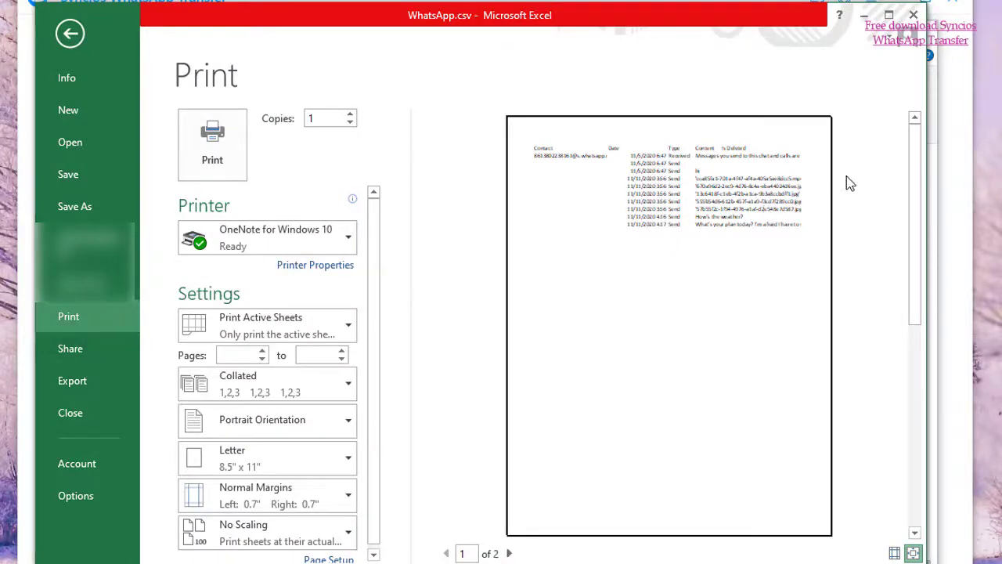
pyautogui.click(69, 33)
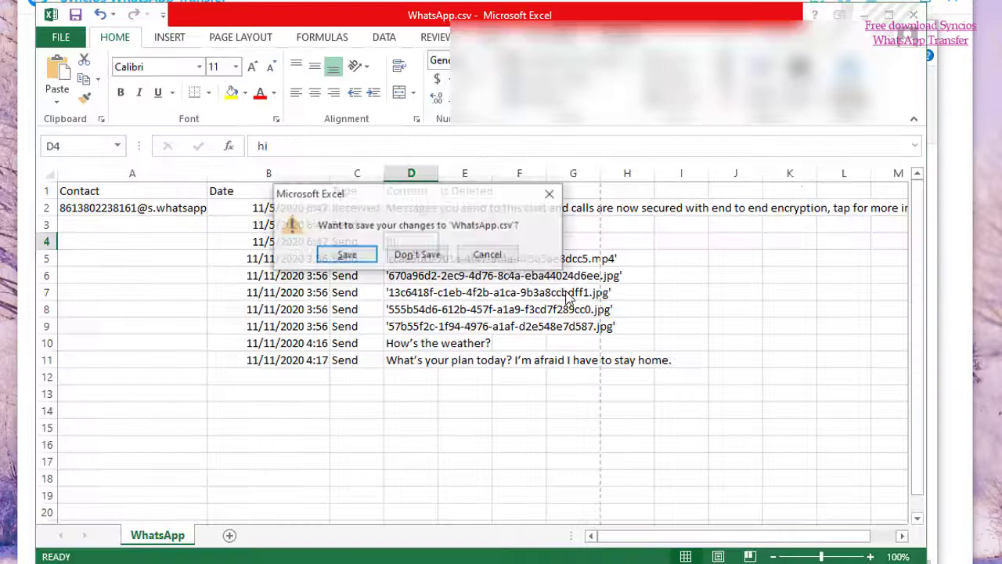
pyautogui.click(416, 254)
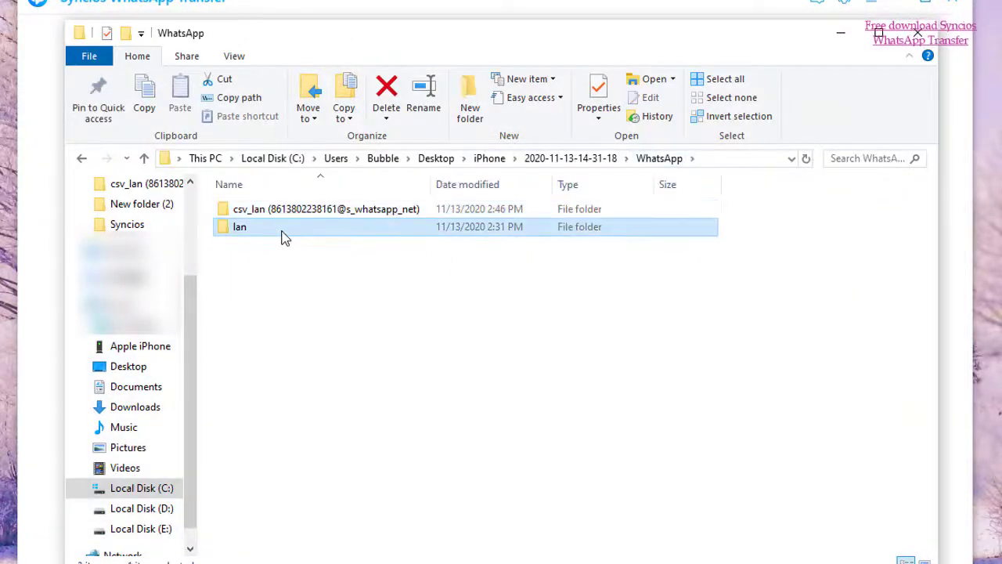
# Step: Open WhatsApp.html in Chrome and bring up its print preview from the context menu
pyautogui.doubleClick(240, 226)
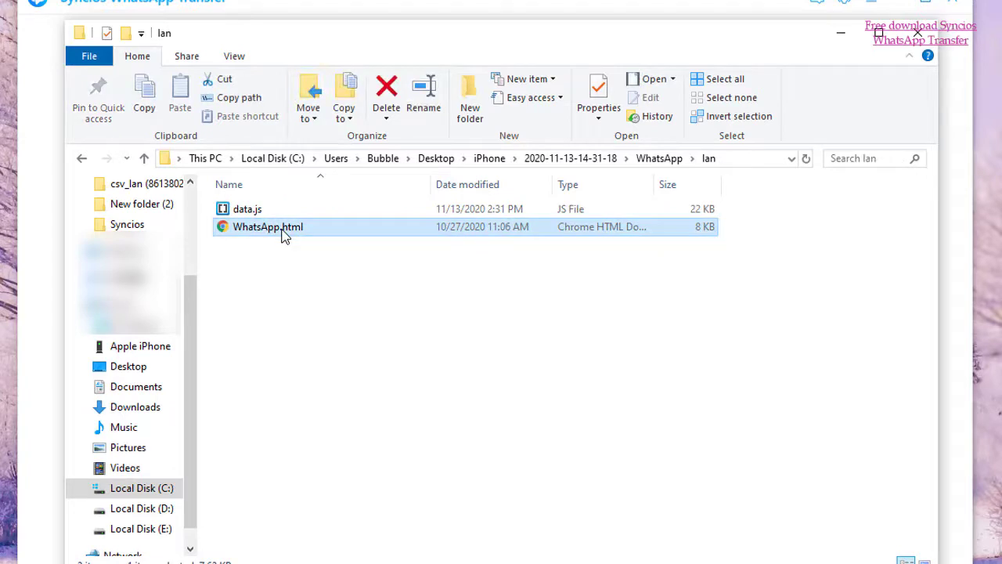
pyautogui.doubleClick(268, 225)
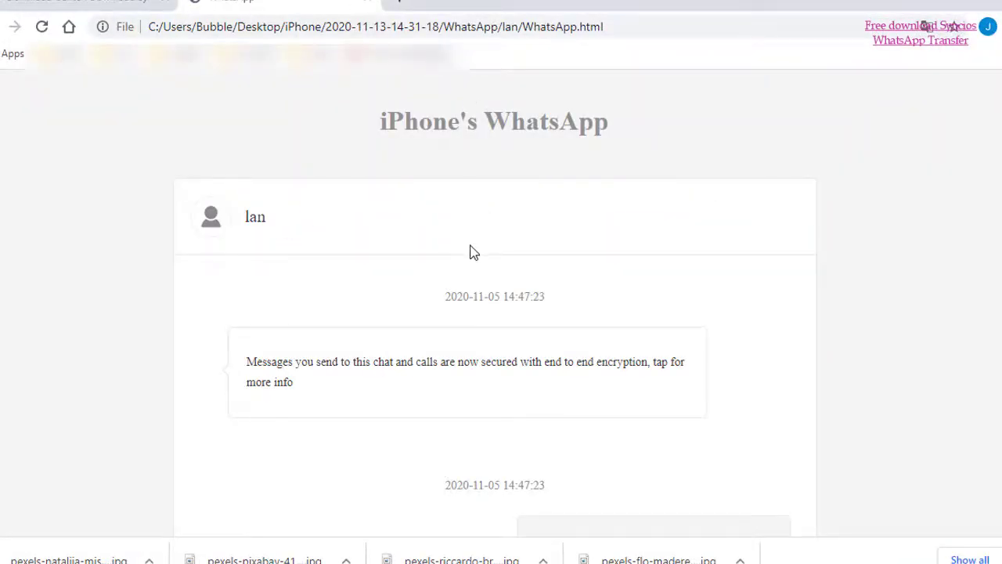
pyautogui.scroll(-3)
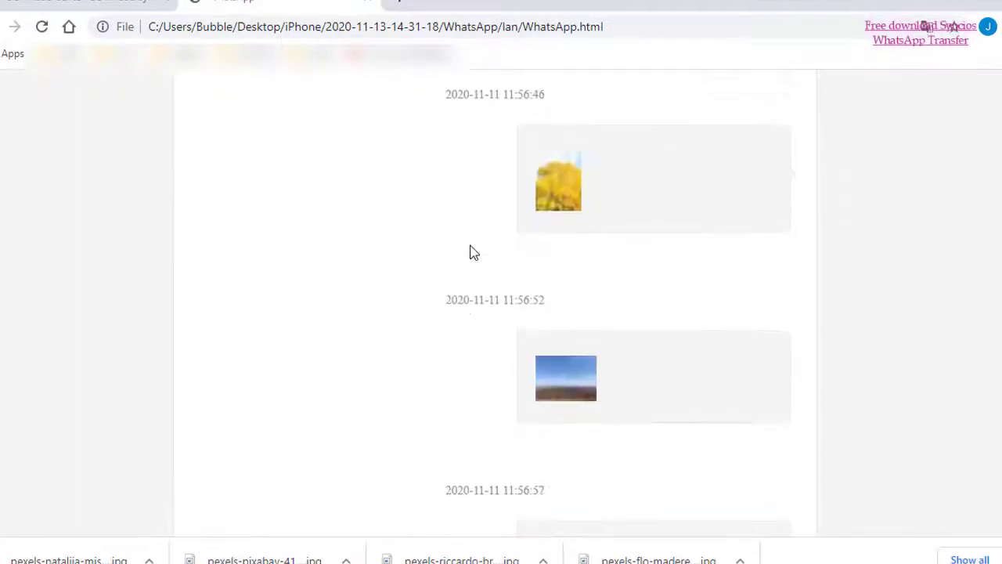
pyautogui.rightClick(473, 251)
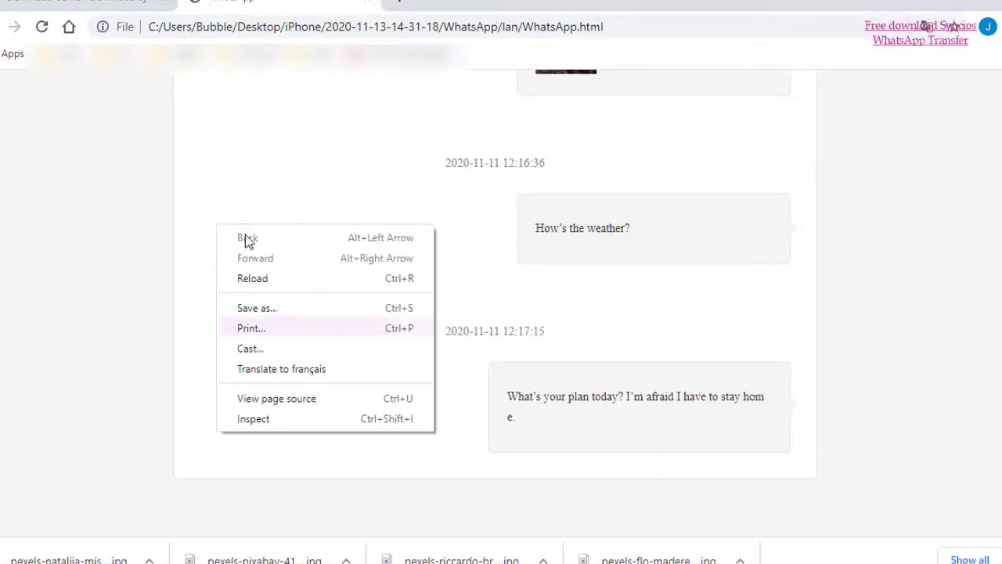
pyautogui.click(250, 329)
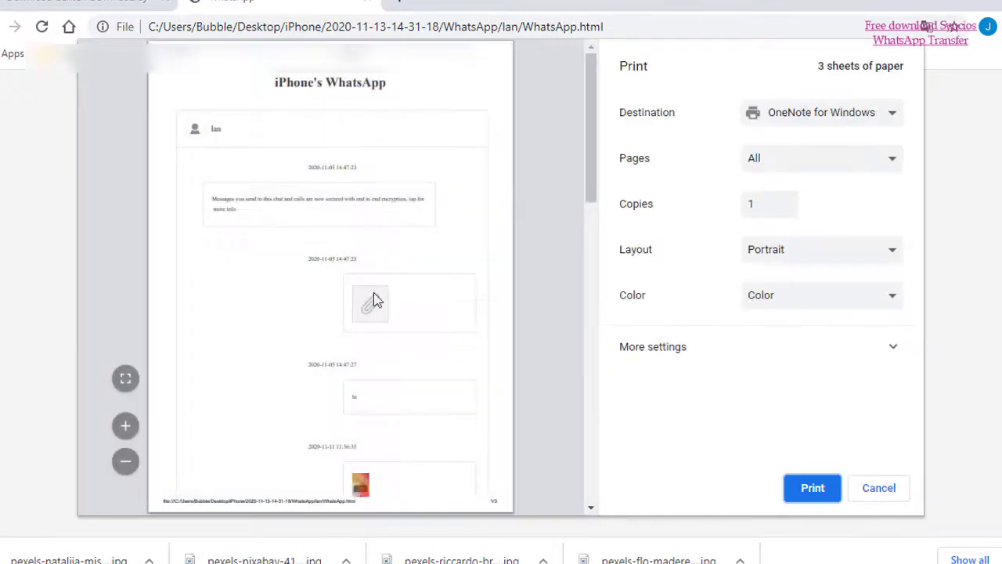
# Step: Scroll through the WhatsApp.html print preview and cancel it without printing
pyautogui.scroll(-3)
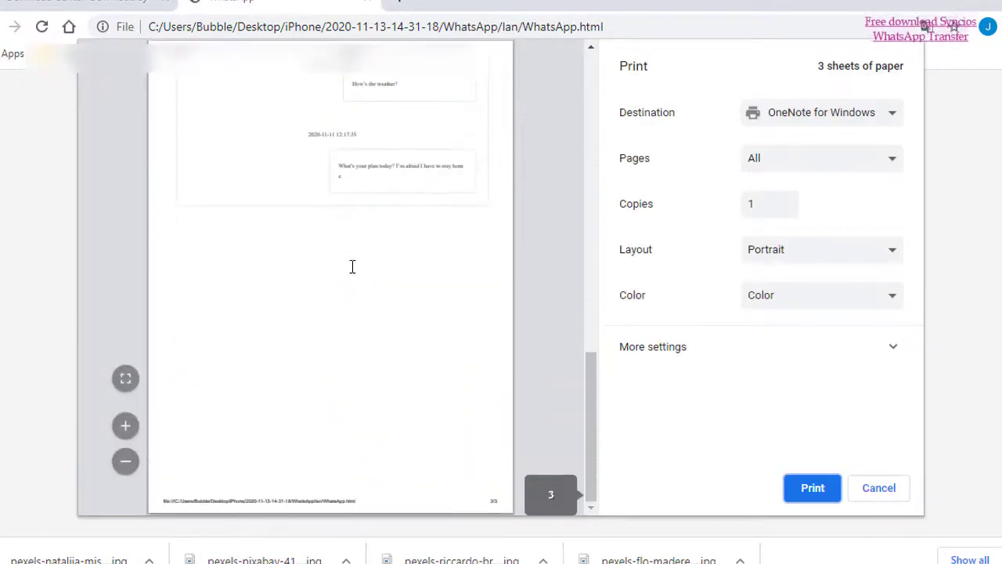
pyautogui.scroll(3)
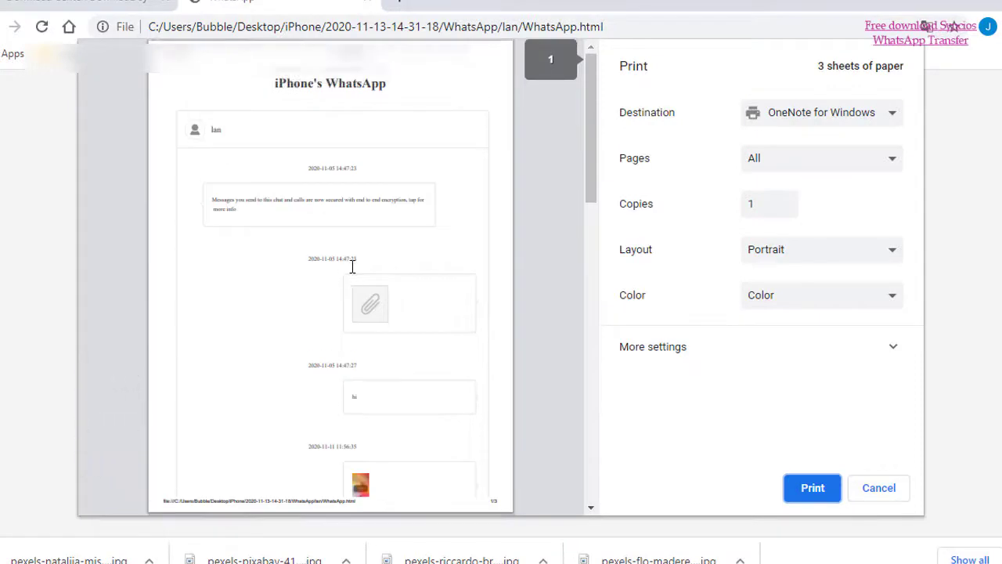
pyautogui.moveTo(963, 132)
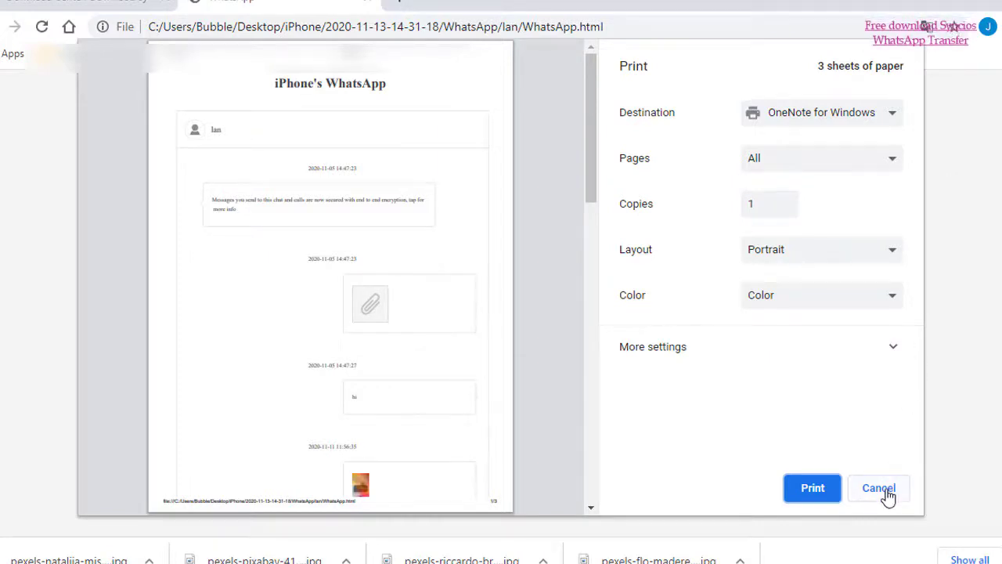
pyautogui.click(878, 489)
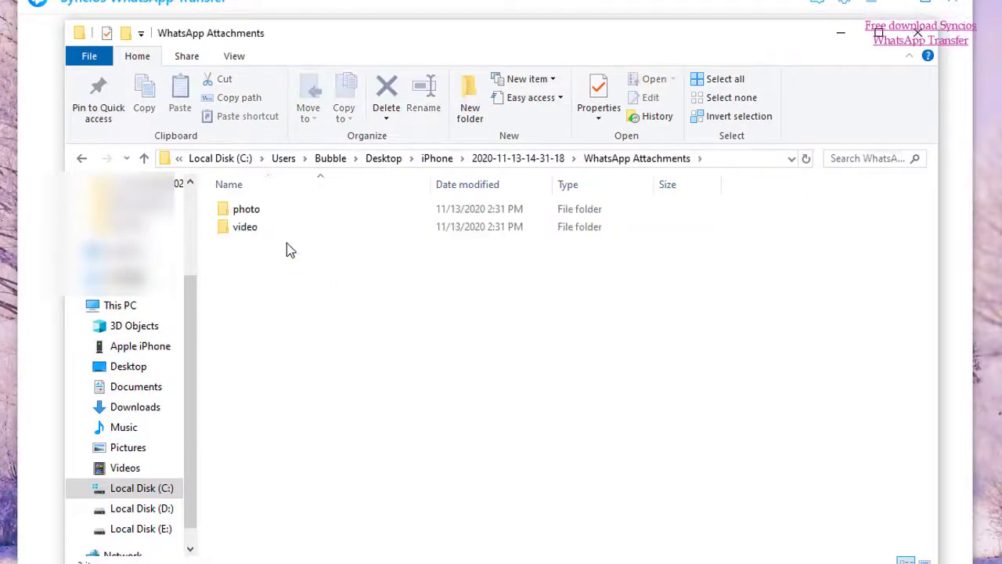
# Step: Enter the photo subfolder and launch the first yellow-tree JPG in Paint
pyautogui.click(247, 209)
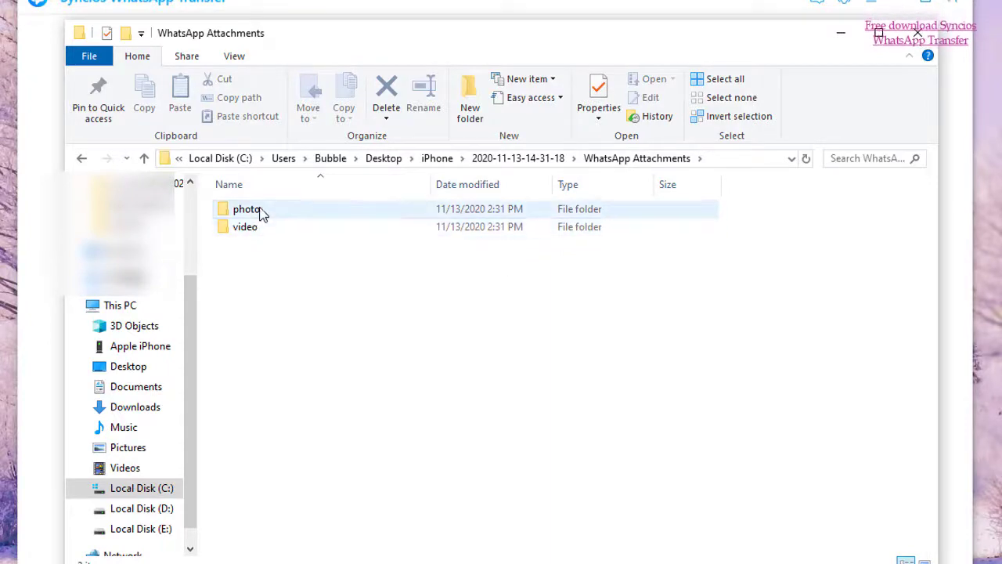
pyautogui.doubleClick(248, 208)
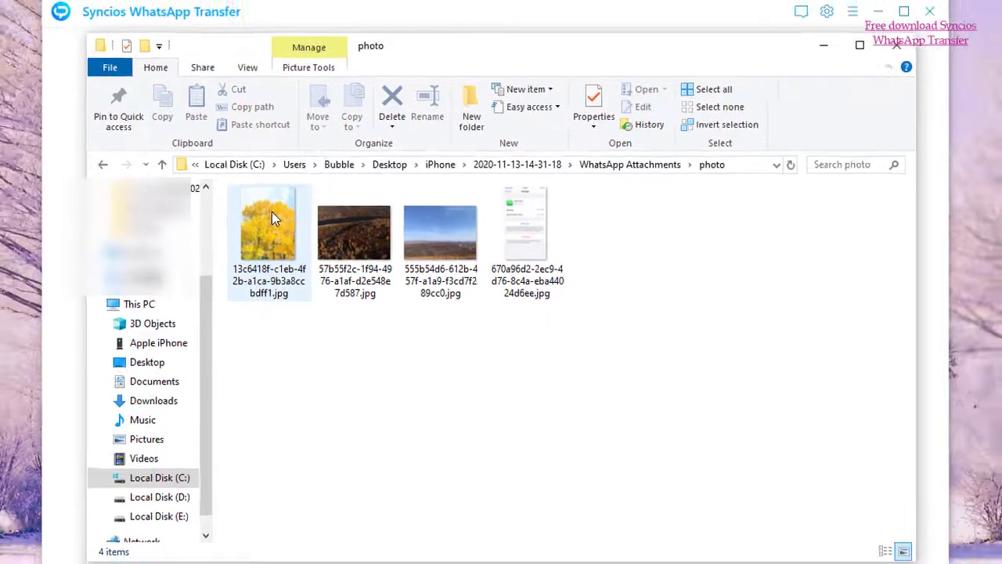
pyautogui.click(274, 227)
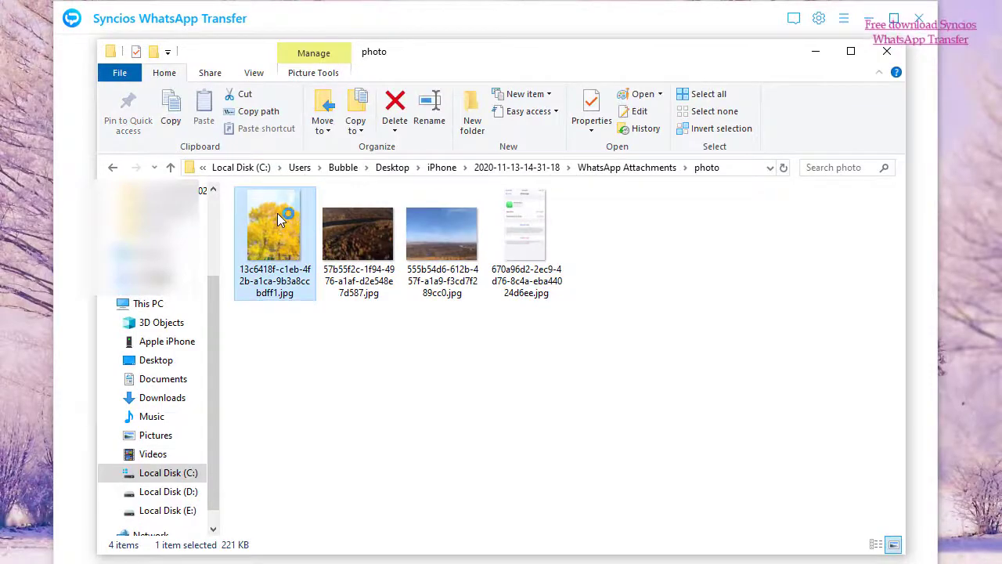
pyautogui.doubleClick(274, 235)
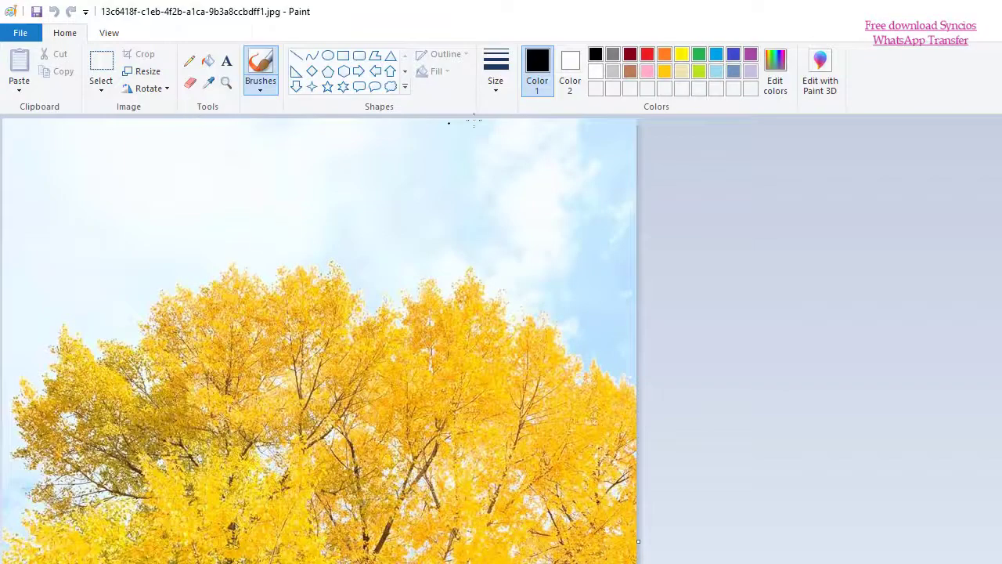
# Step: Bring up Paint's print dialog with WPS Print to PDF, then close Paint and File Explorer
pyautogui.click(20, 31)
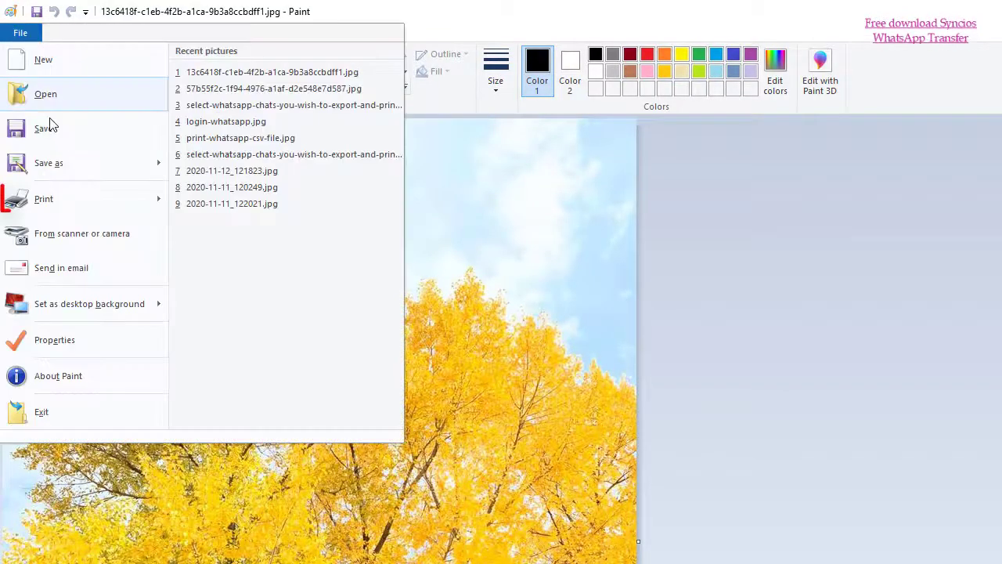
pyautogui.click(44, 197)
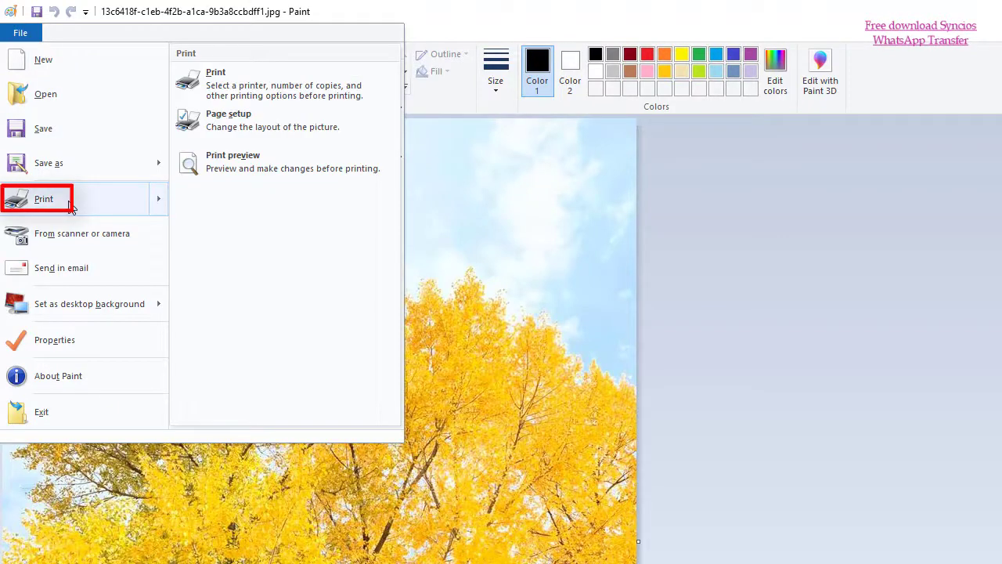
pyautogui.click(216, 79)
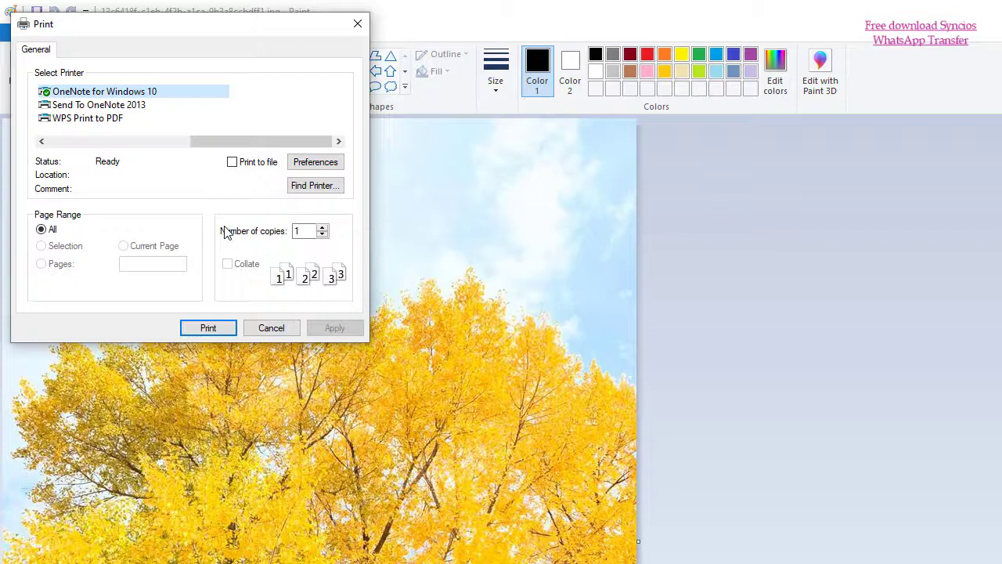
pyautogui.click(87, 117)
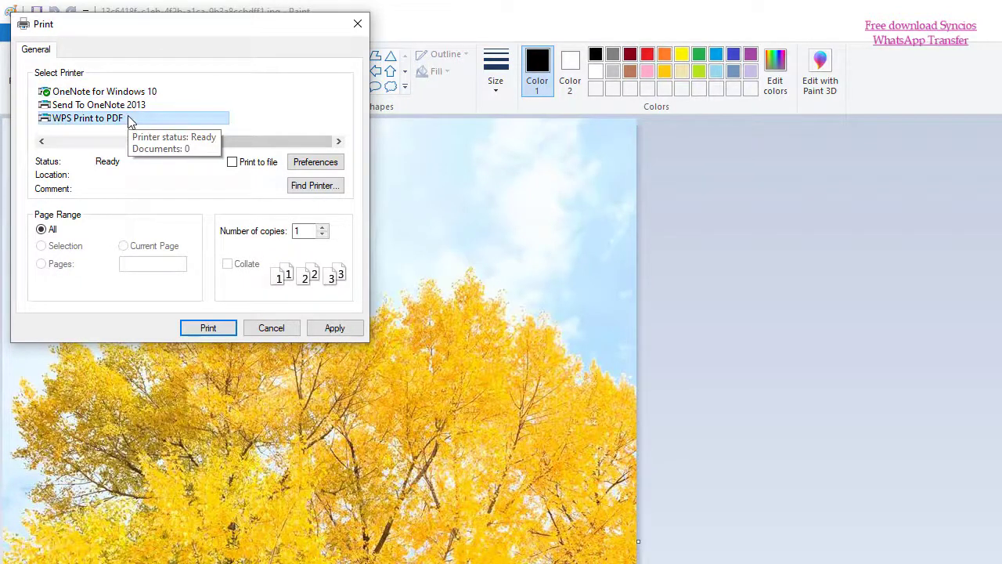
pyautogui.moveTo(357, 25)
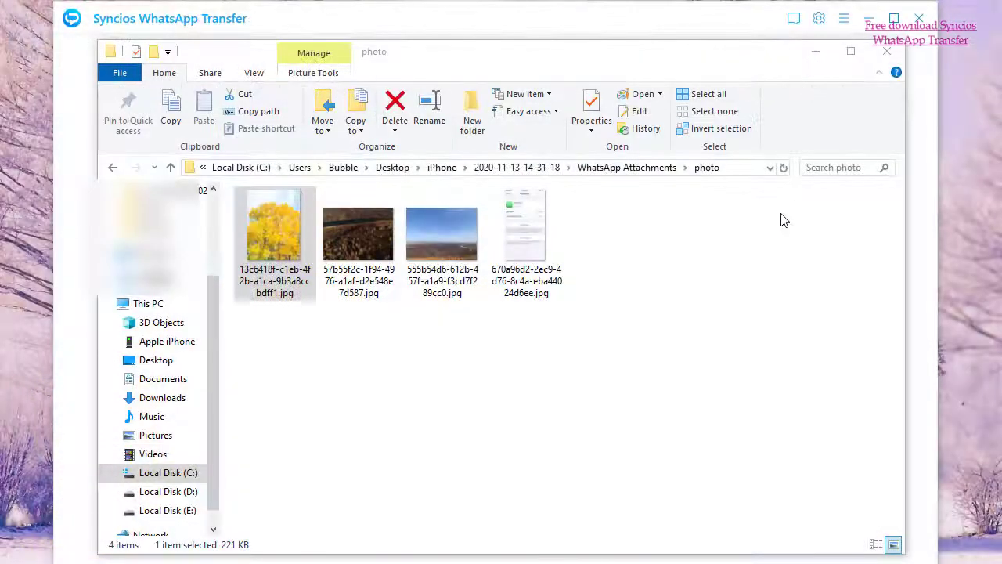
pyautogui.moveTo(887, 50)
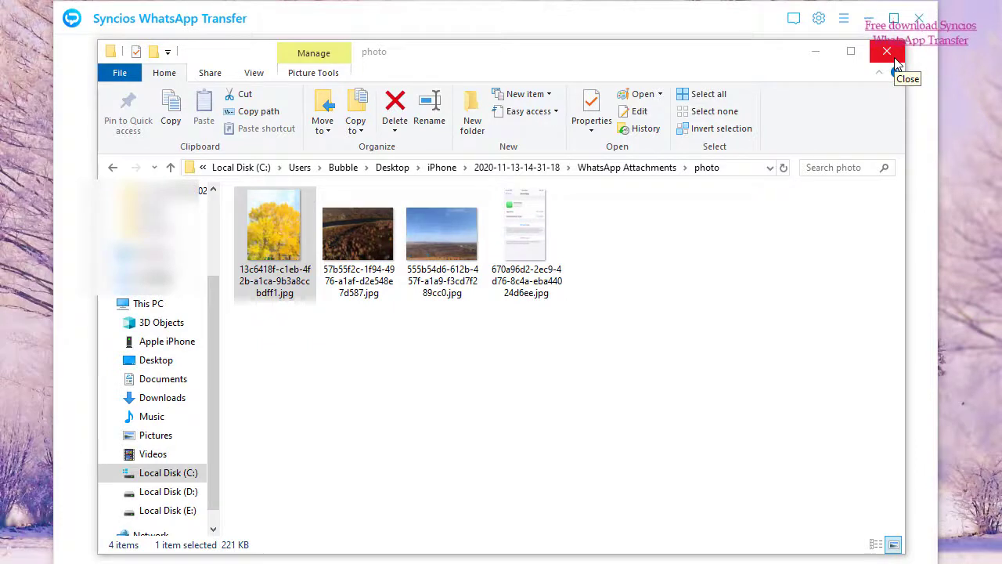
pyautogui.click(886, 50)
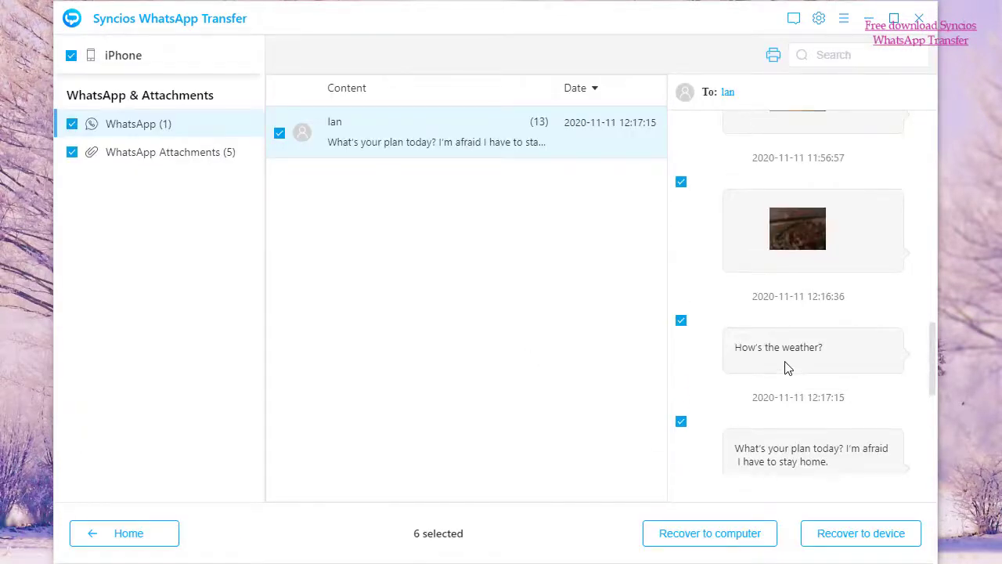
pyautogui.moveTo(123, 532)
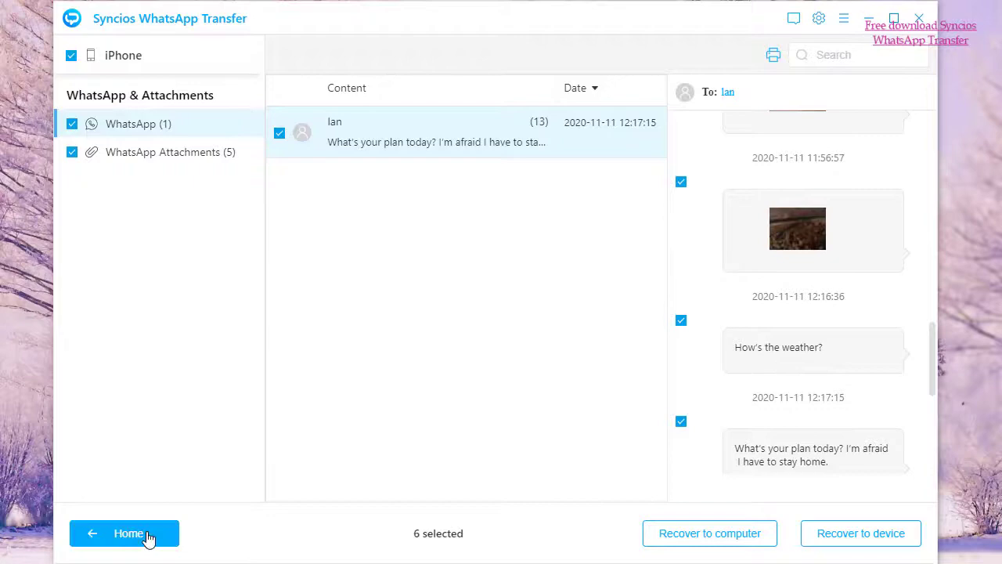
# Step: Return to Home and confirm leaving without saving the scan results
pyautogui.click(124, 533)
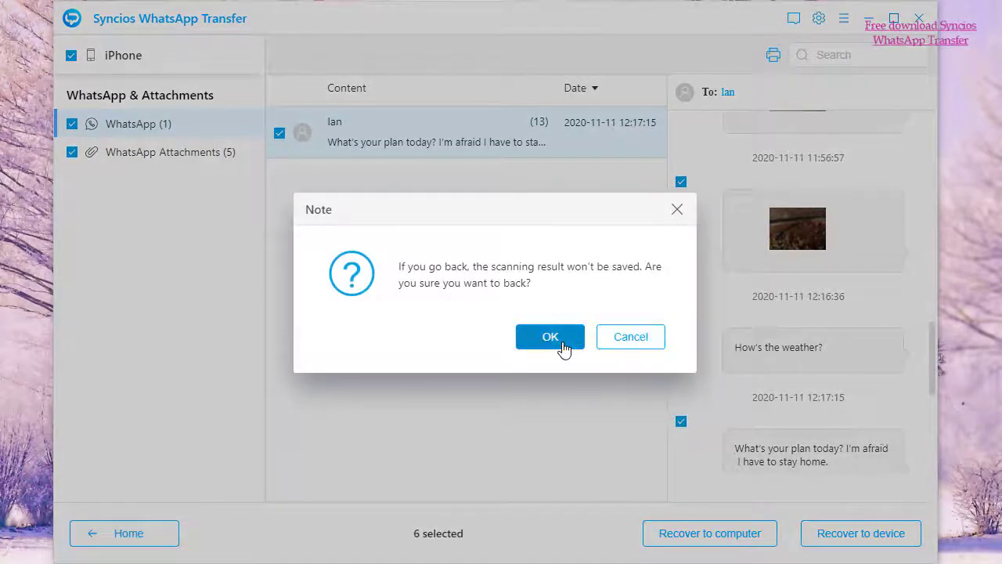
pyautogui.click(550, 337)
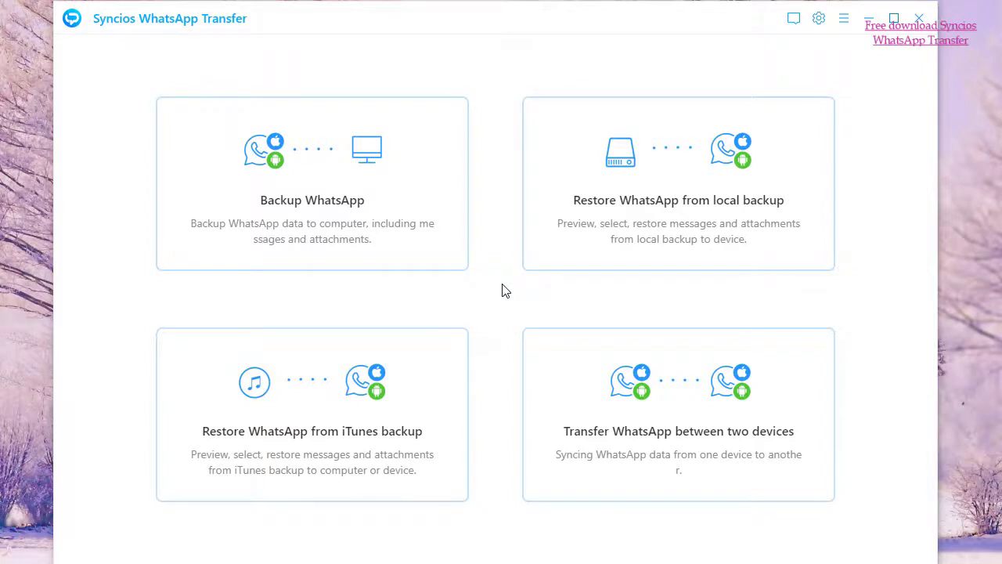
pyautogui.moveTo(426, 220)
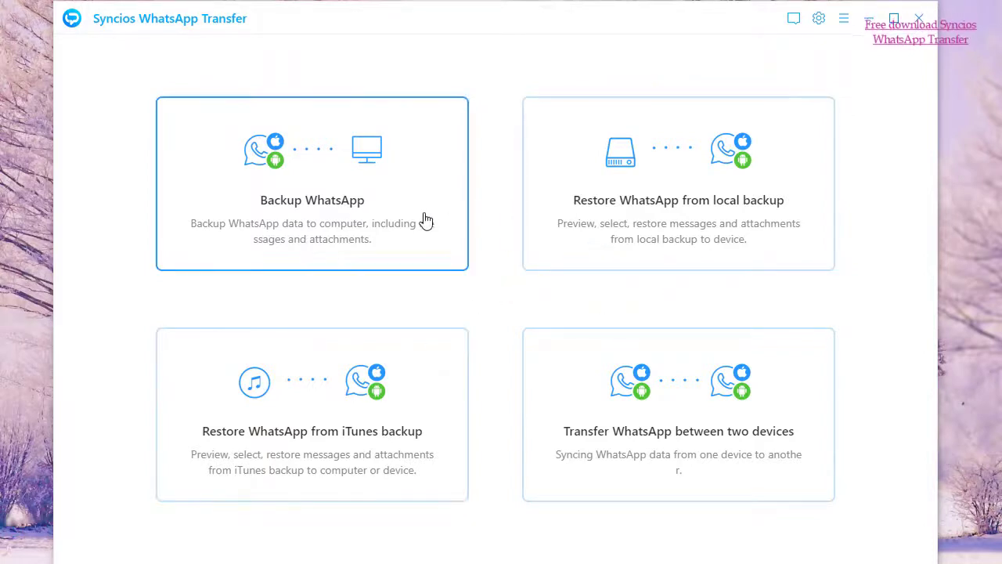
pyautogui.moveTo(508, 260)
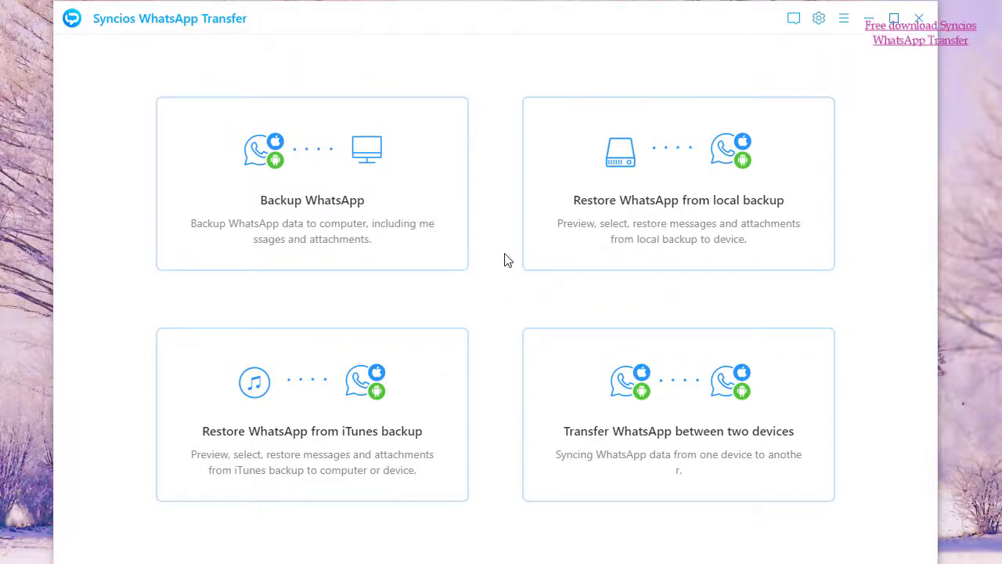
pyautogui.moveTo(561, 432)
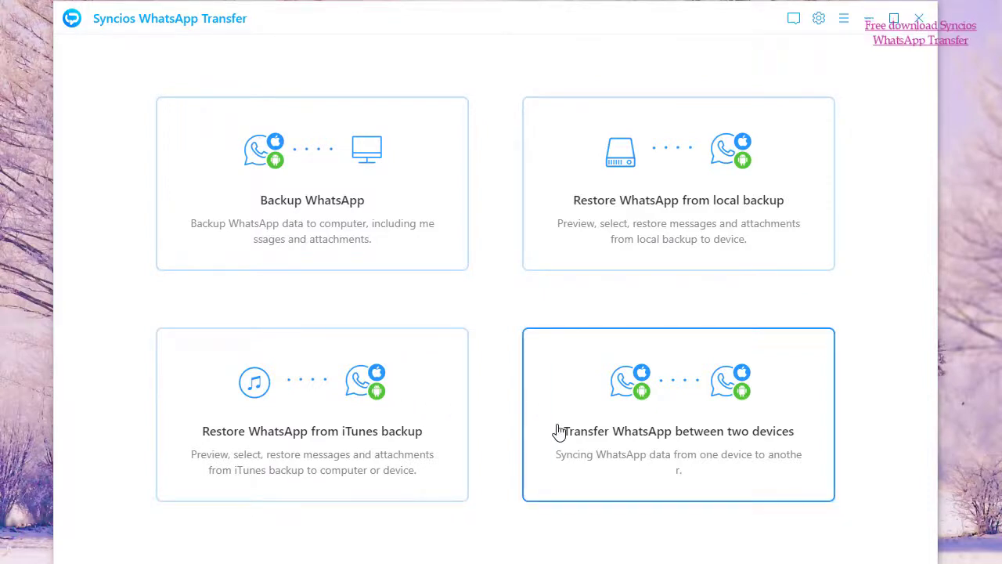
# Step: Start 'Transfer WhatsApp between two devices' to reach its three-step transfer screen
pyautogui.click(678, 413)
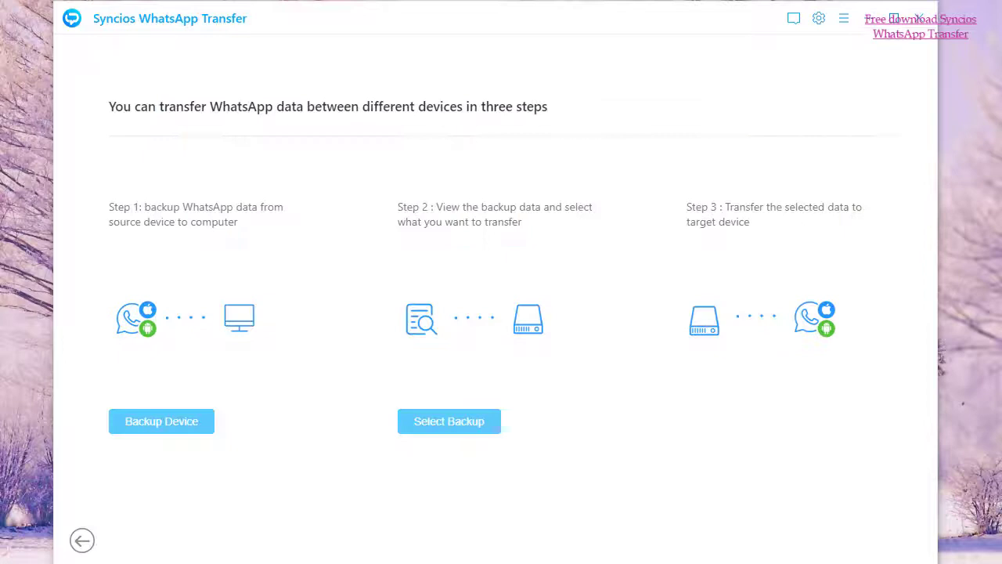